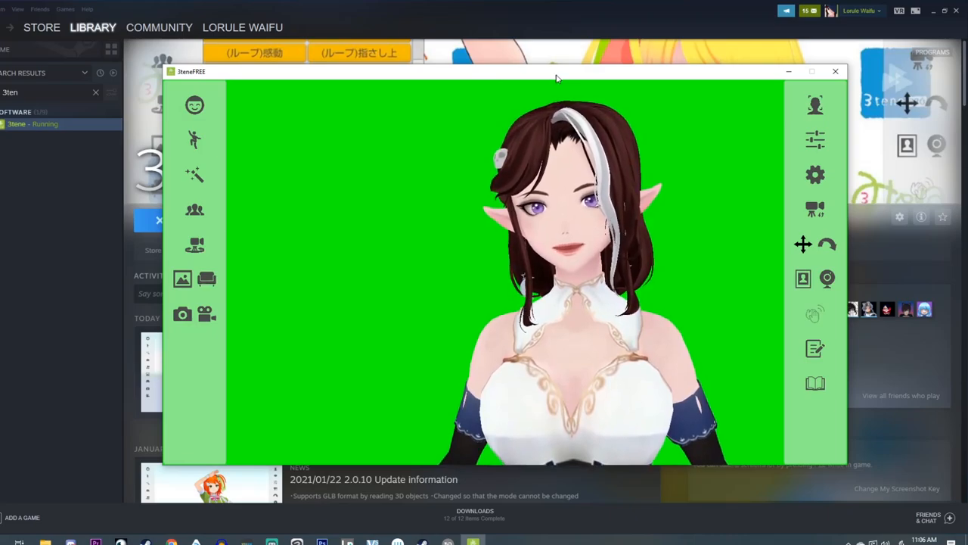
- Open and close the facial expressions panel
{"action": "left_click", "coordinate": [835, 71]}
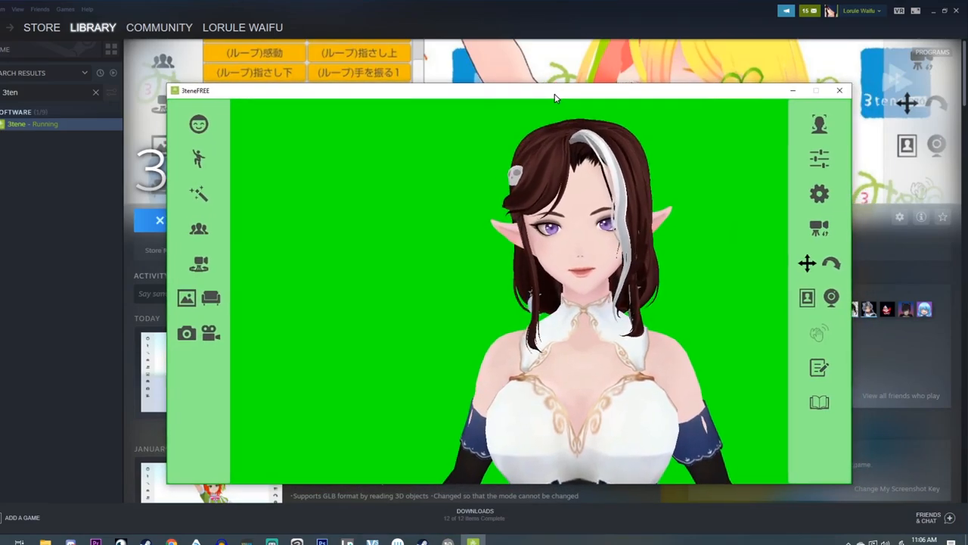
{"action": "mouse_move", "coordinate": [199, 124]}
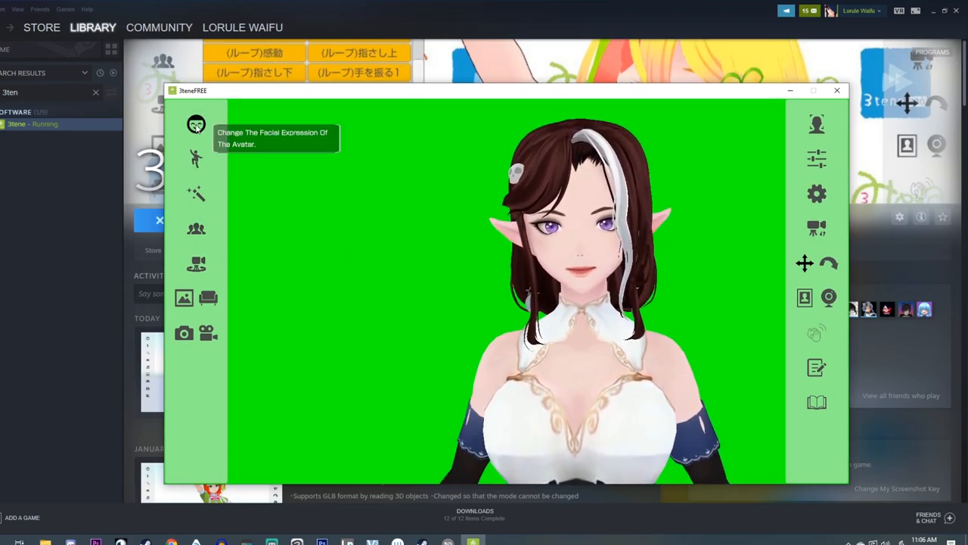
{"action": "left_click", "coordinate": [196, 124]}
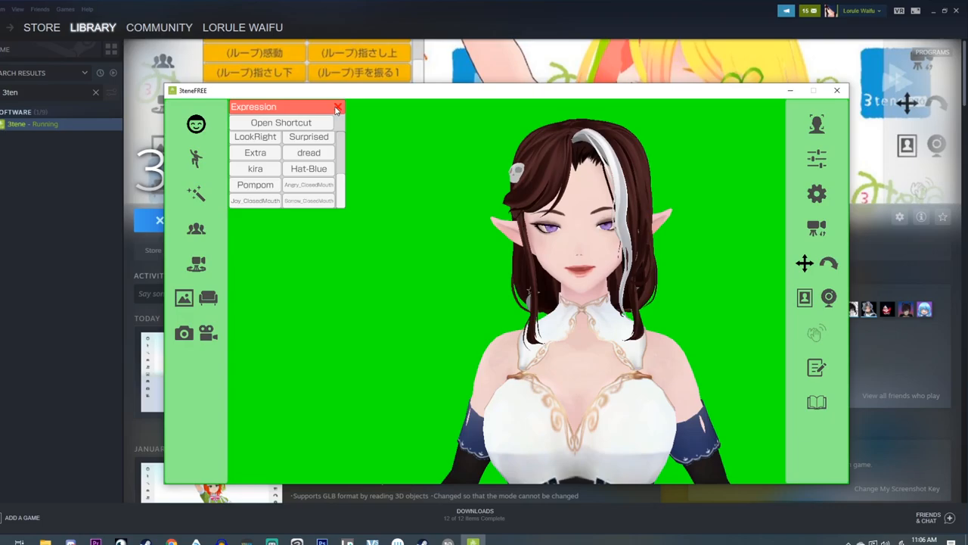
{"action": "left_click", "coordinate": [337, 106]}
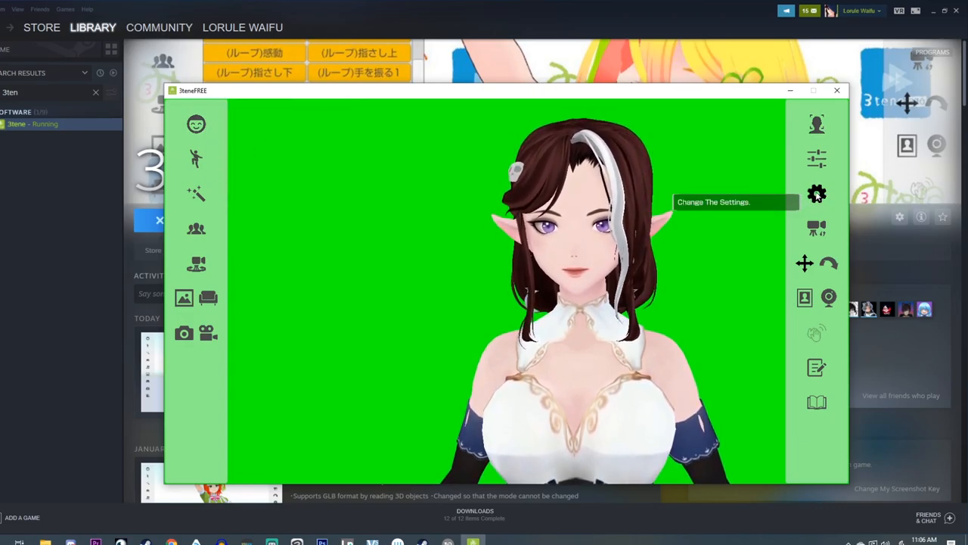
- In system settings, switch the interface to Japanese, then Simplified Chinese, then back to English
{"action": "left_click", "coordinate": [816, 194]}
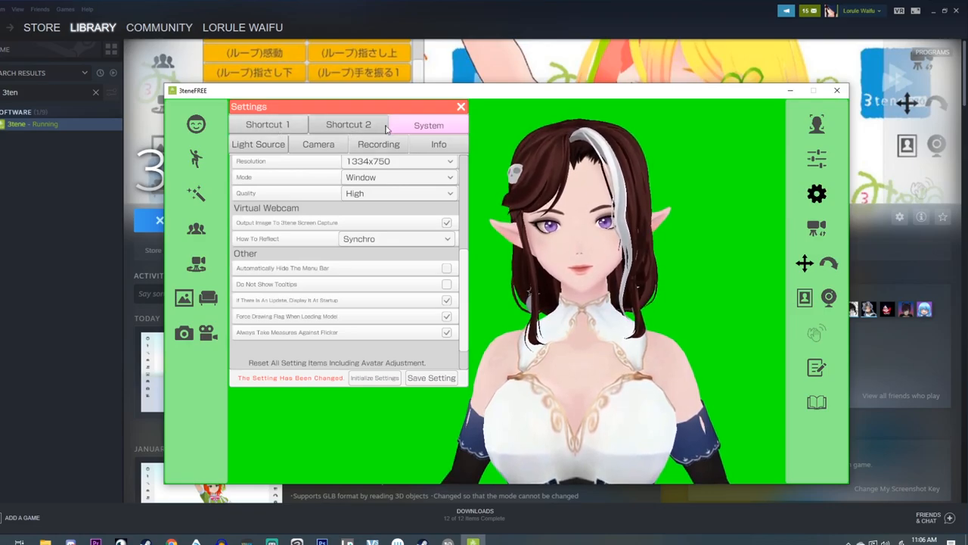
{"action": "left_click", "coordinate": [429, 125]}
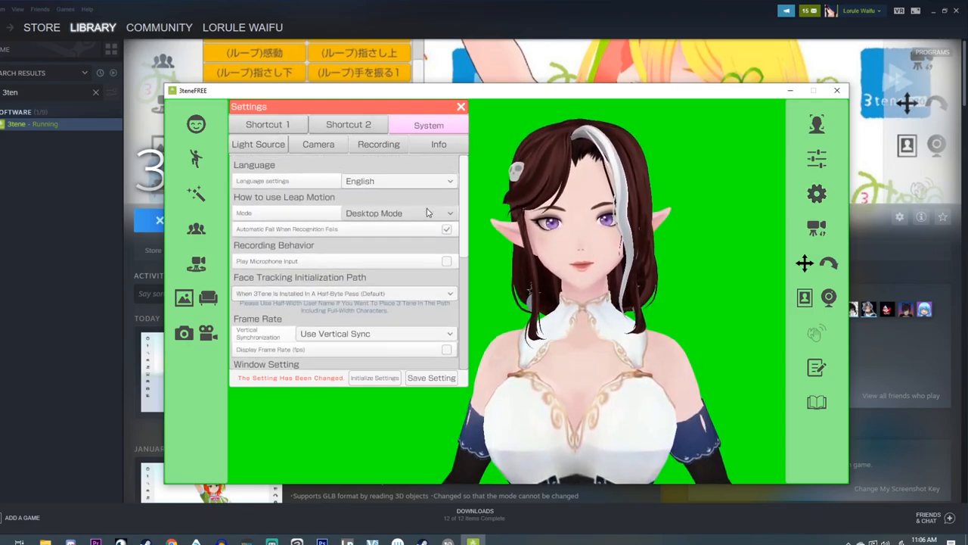
{"action": "left_click", "coordinate": [398, 181]}
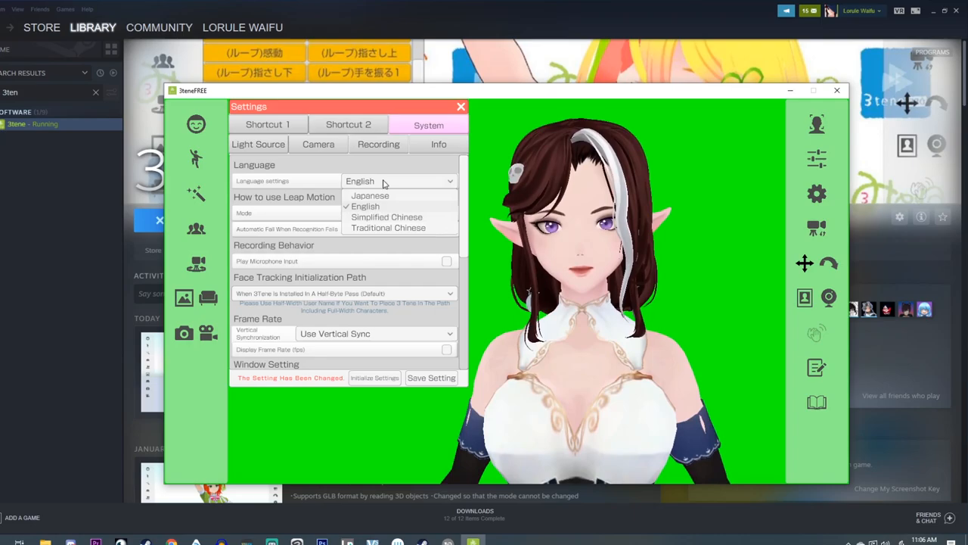
{"action": "left_click", "coordinate": [369, 195]}
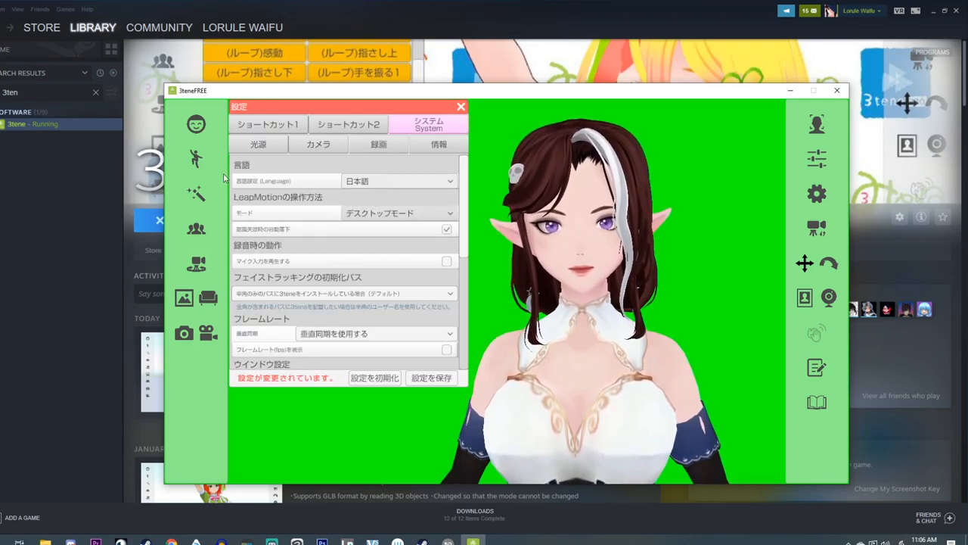
{"action": "left_click", "coordinate": [398, 180]}
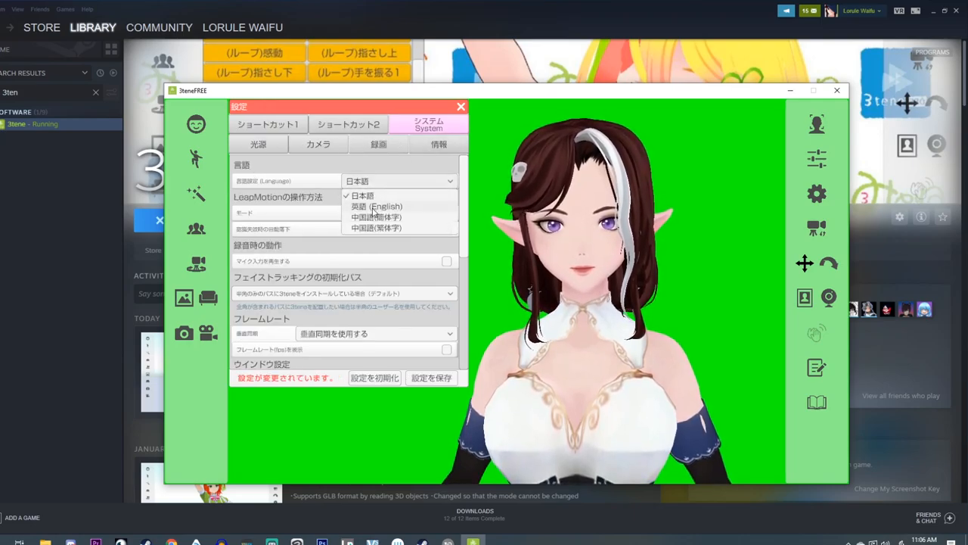
{"action": "left_click", "coordinate": [376, 206]}
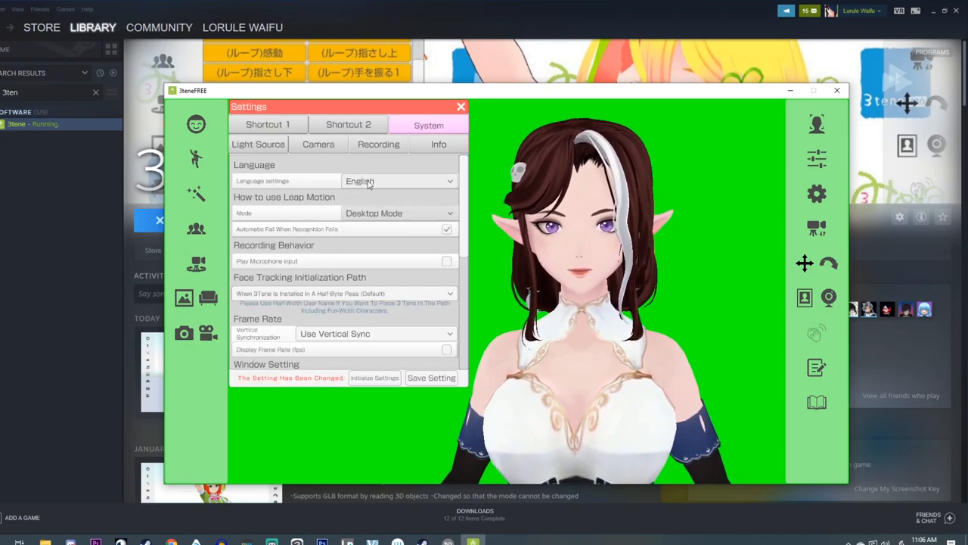
{"action": "left_click", "coordinate": [398, 181]}
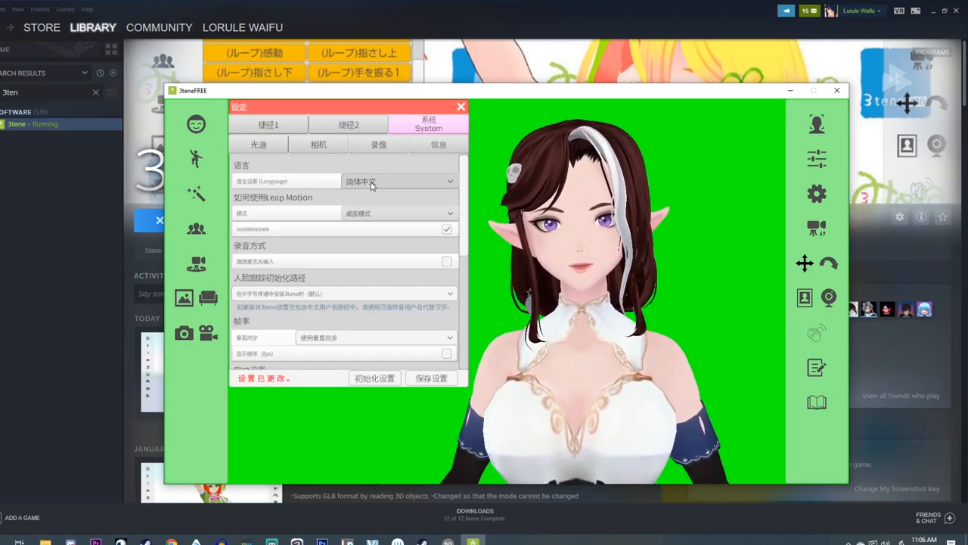
{"action": "left_click", "coordinate": [398, 180]}
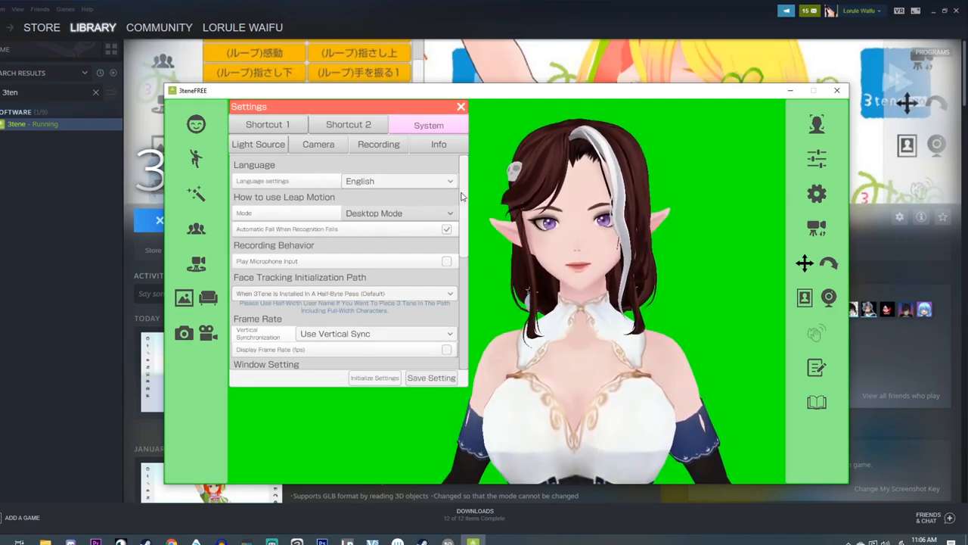
- Close settings and load the ComfyOutfit avatar from Avatar Selection
{"action": "left_click", "coordinate": [461, 106]}
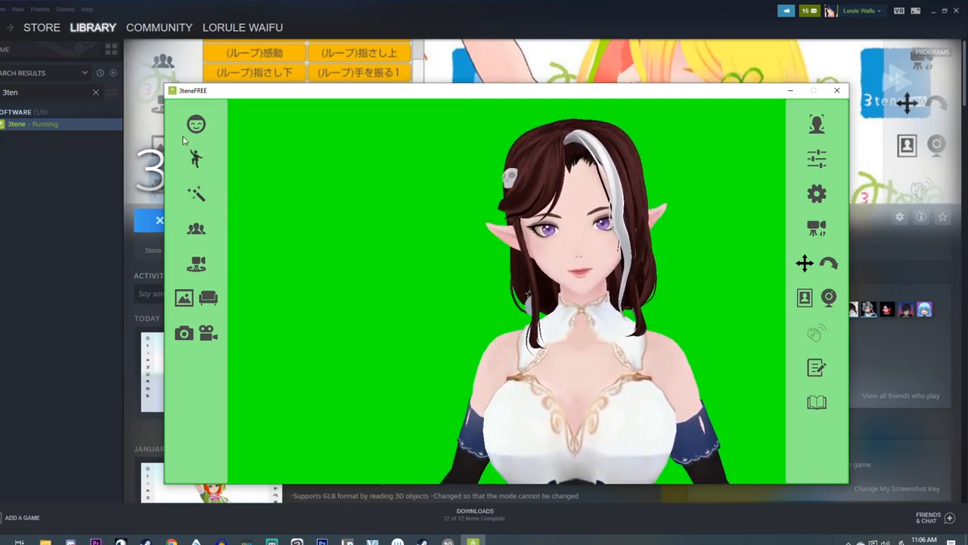
{"action": "mouse_move", "coordinate": [196, 157]}
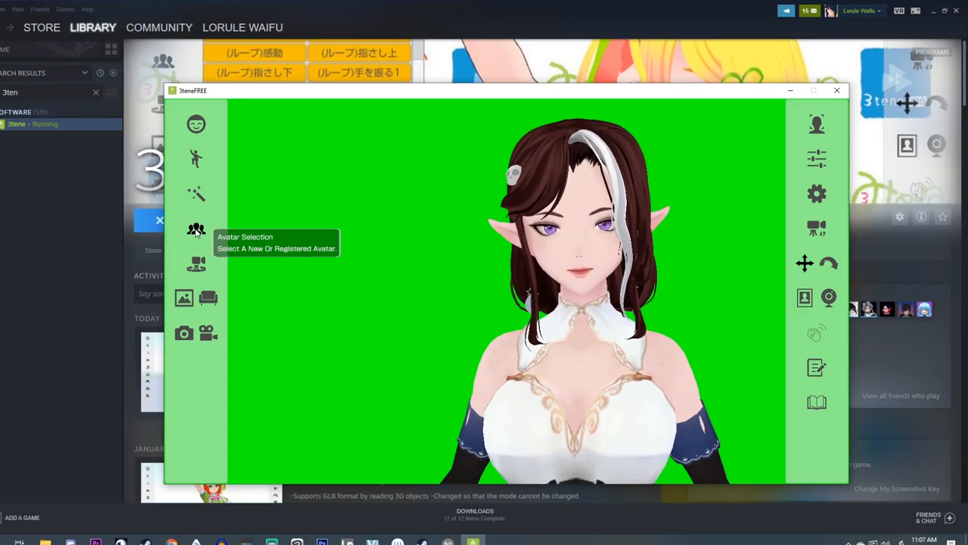
{"action": "left_click", "coordinate": [196, 229]}
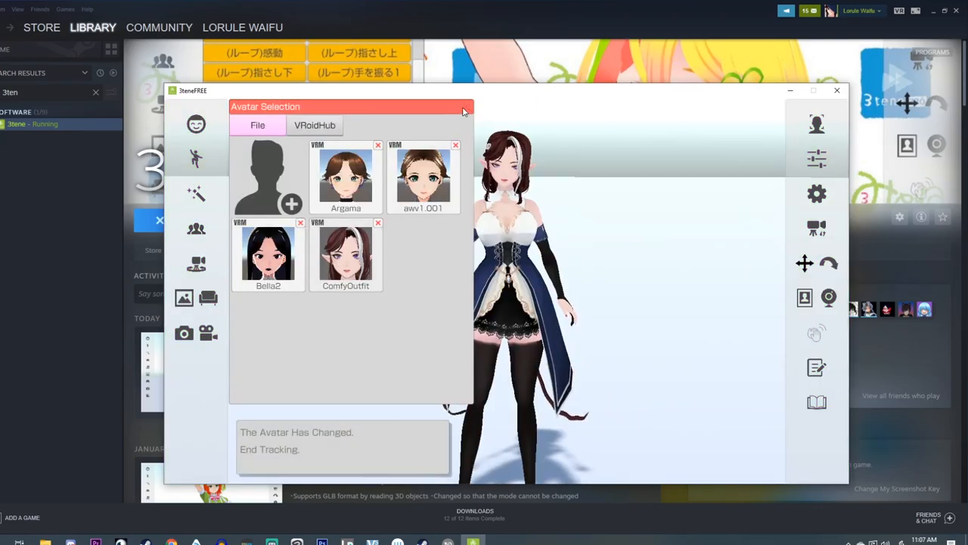
{"action": "left_click", "coordinate": [464, 111]}
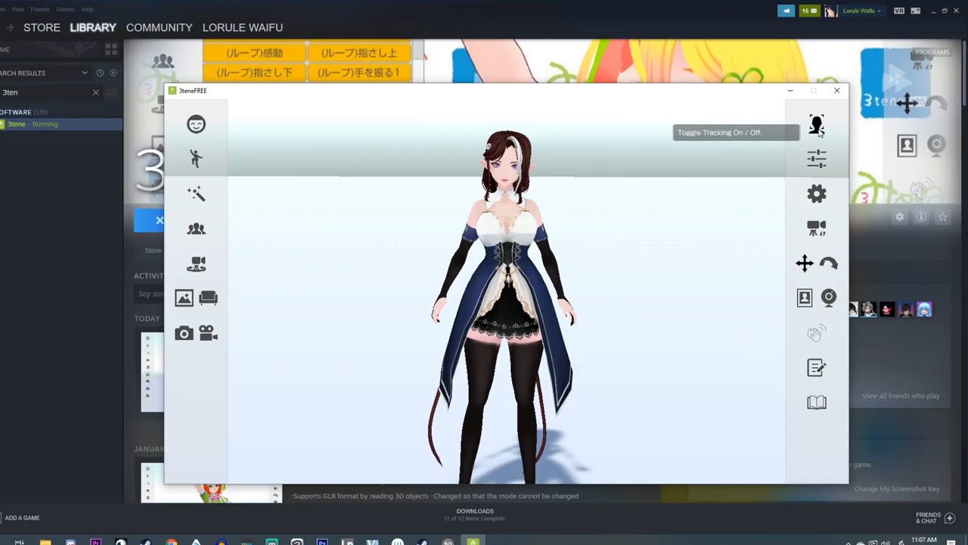
{"action": "left_click", "coordinate": [816, 124]}
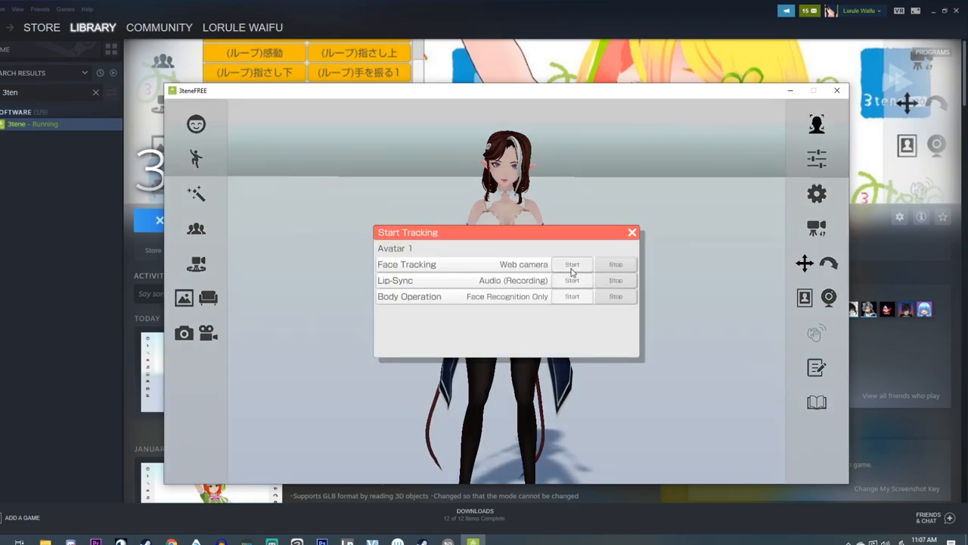
{"action": "left_click", "coordinate": [572, 264]}
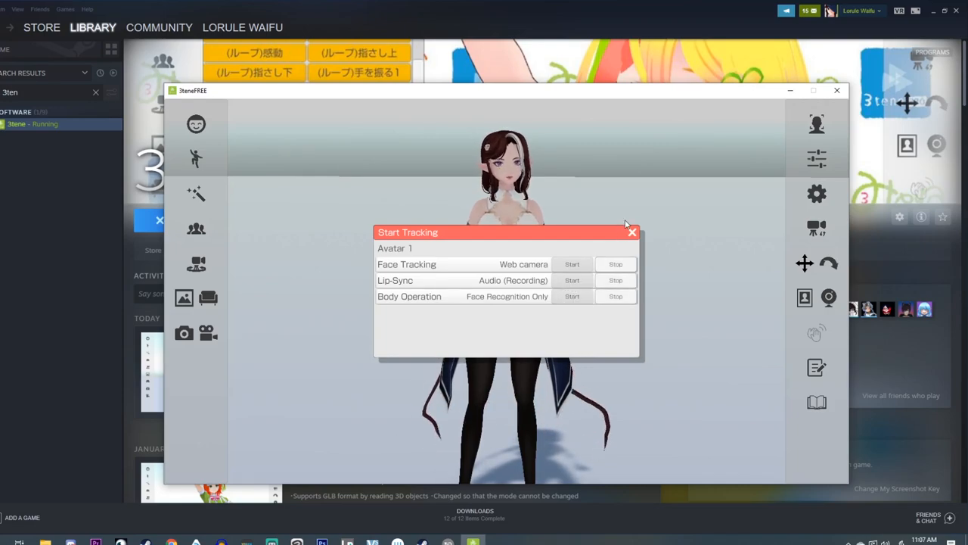
{"action": "left_click", "coordinate": [631, 232]}
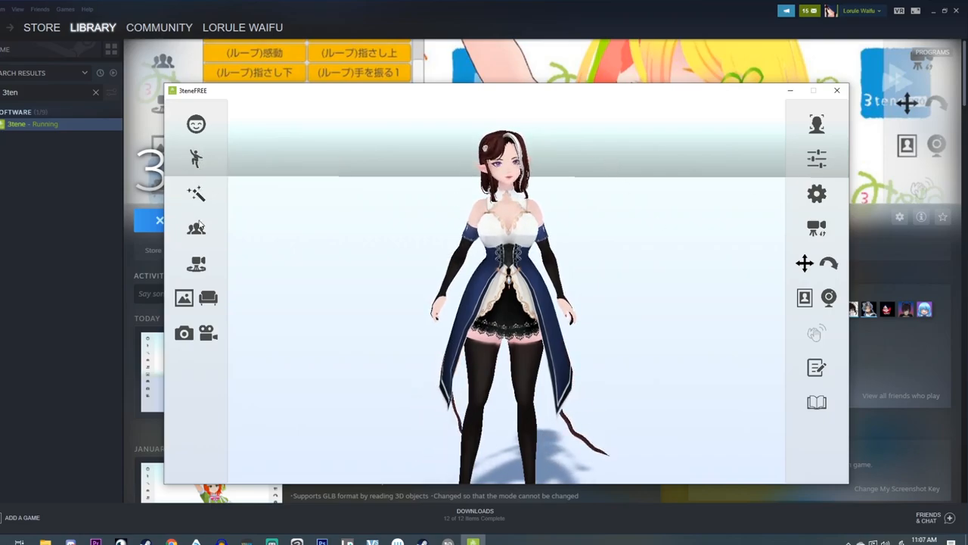
{"action": "mouse_move", "coordinate": [196, 157]}
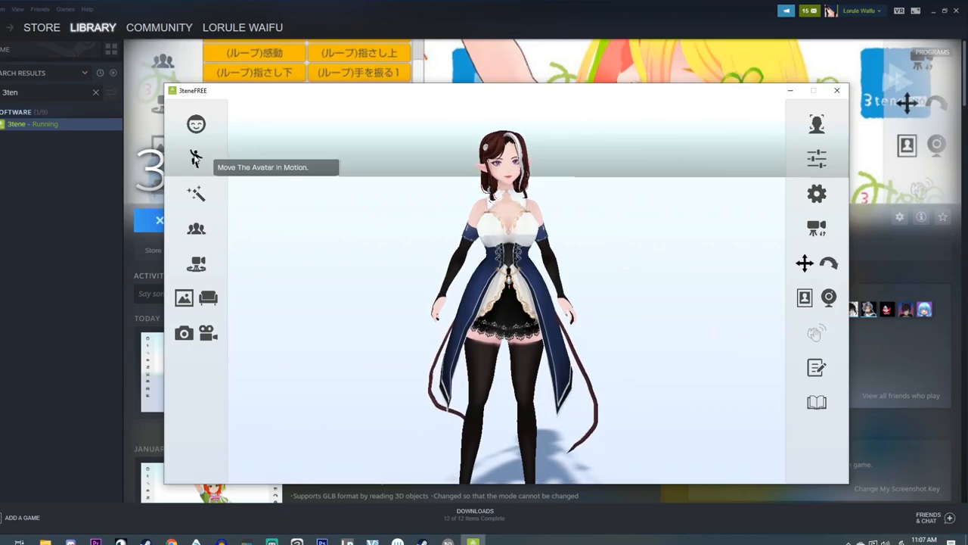
- Preview the Shooting, Slip and Cat poses from the Motion list, ending on a standing pose
{"action": "left_click", "coordinate": [196, 158]}
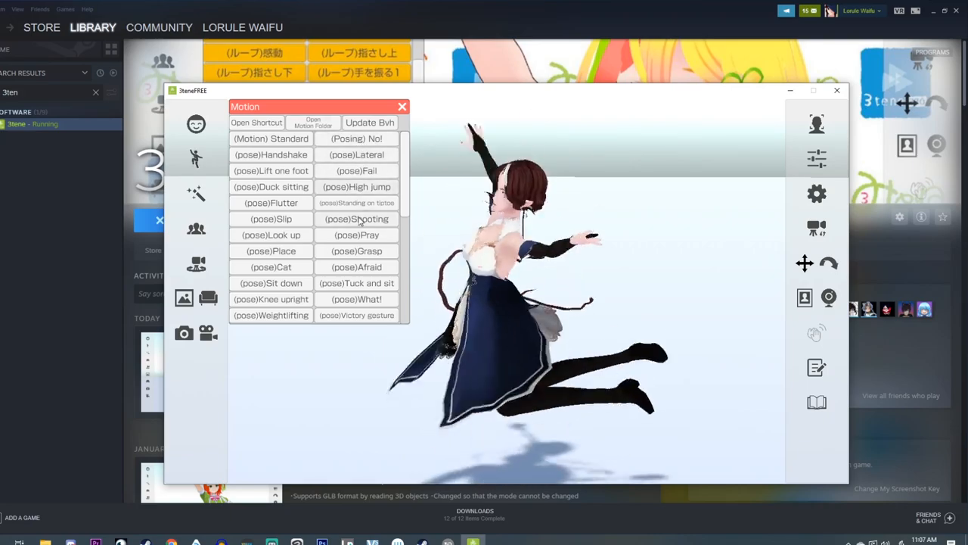
{"action": "left_click", "coordinate": [356, 219]}
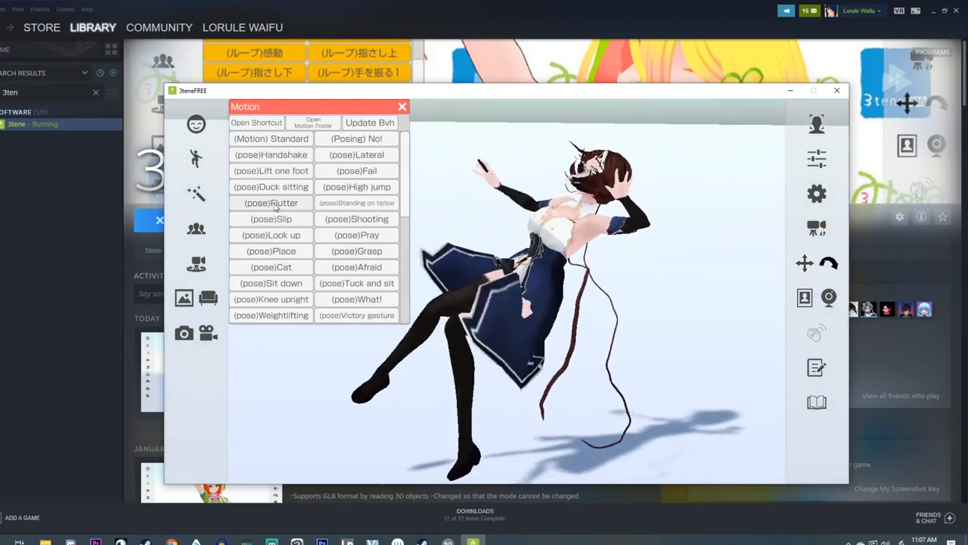
{"action": "left_click", "coordinate": [271, 219]}
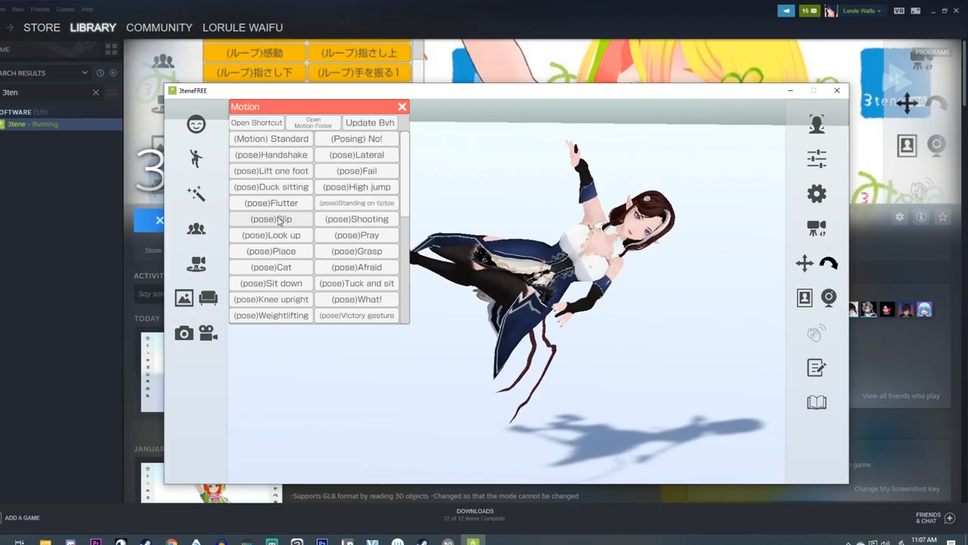
{"action": "left_click", "coordinate": [271, 266]}
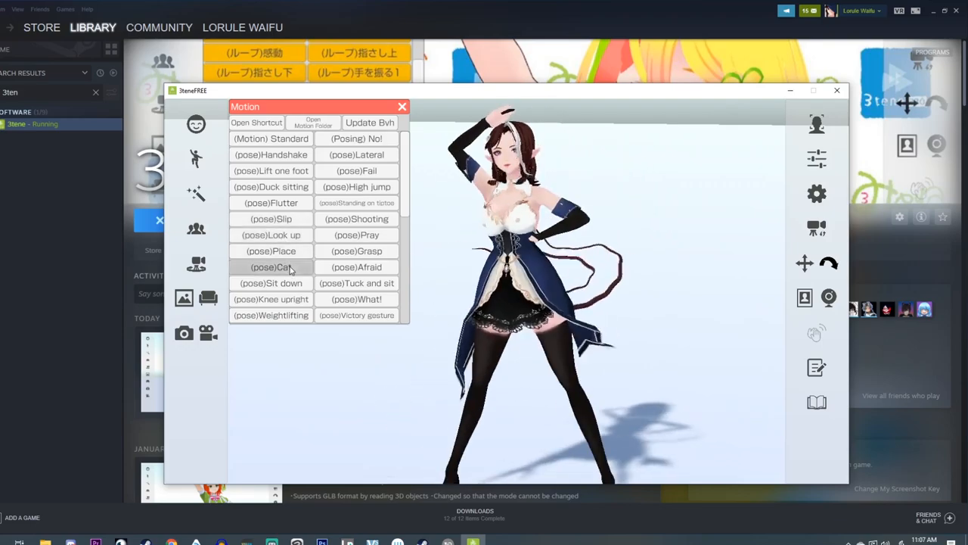
{"action": "left_click", "coordinate": [271, 266]}
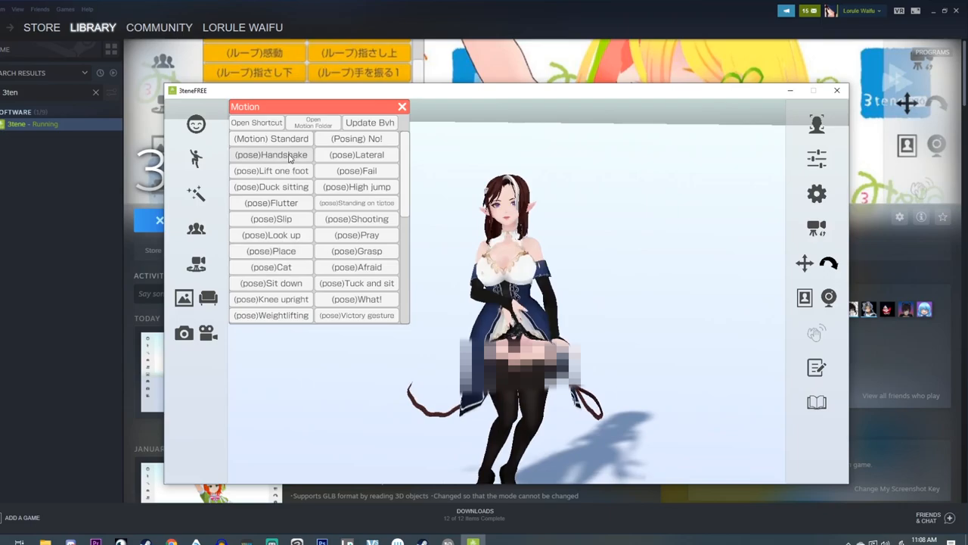
{"action": "left_click", "coordinate": [271, 154]}
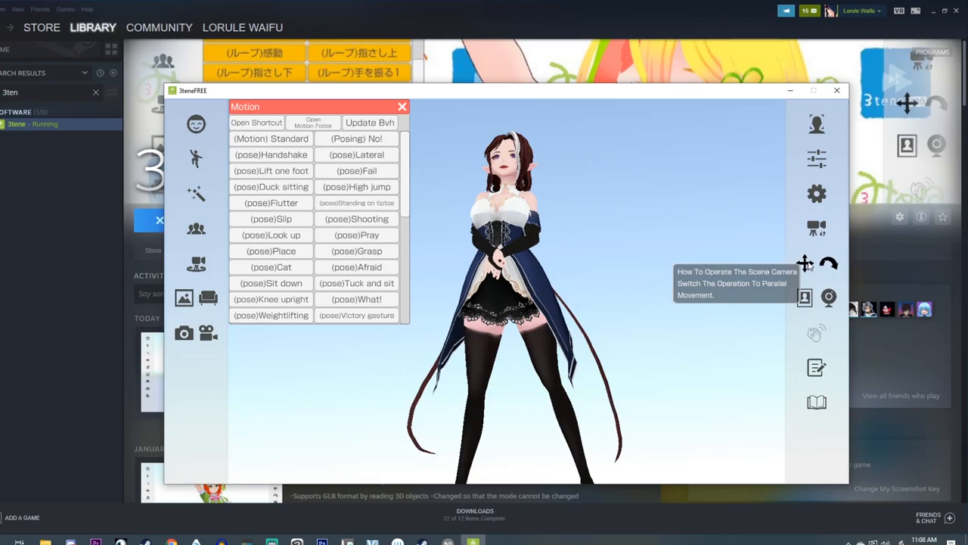
{"action": "mouse_move", "coordinate": [787, 251]}
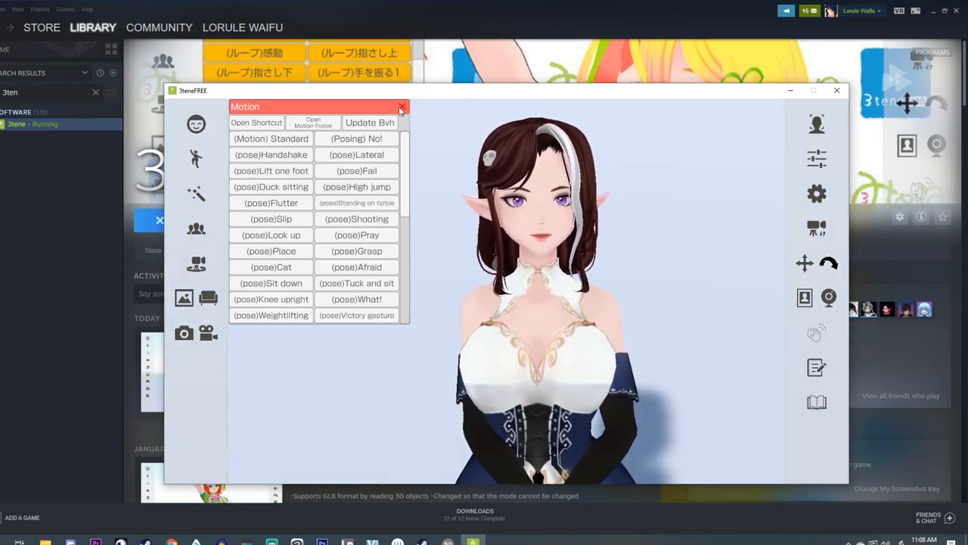
- Close Motion and apply the green custom color as the stage background
{"action": "left_click", "coordinate": [402, 105]}
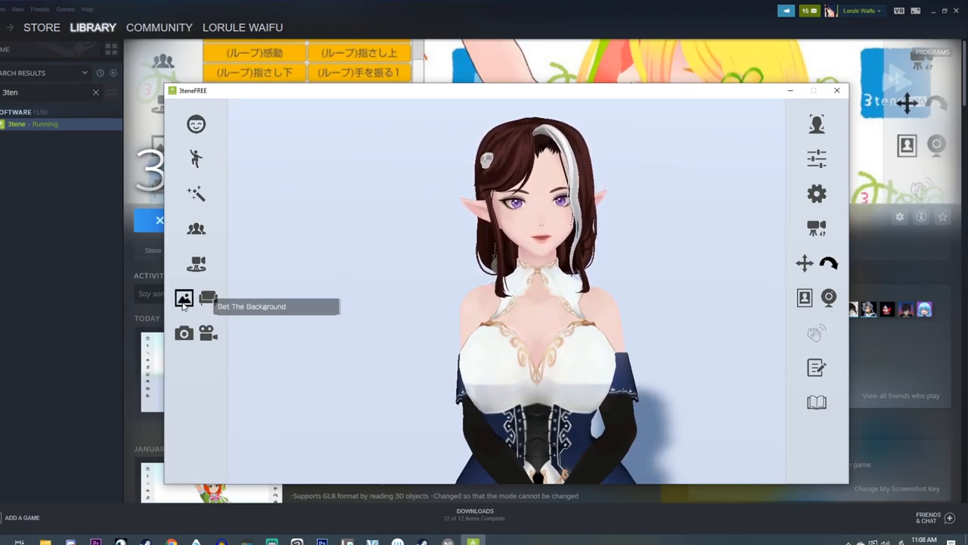
{"action": "left_click", "coordinate": [184, 298]}
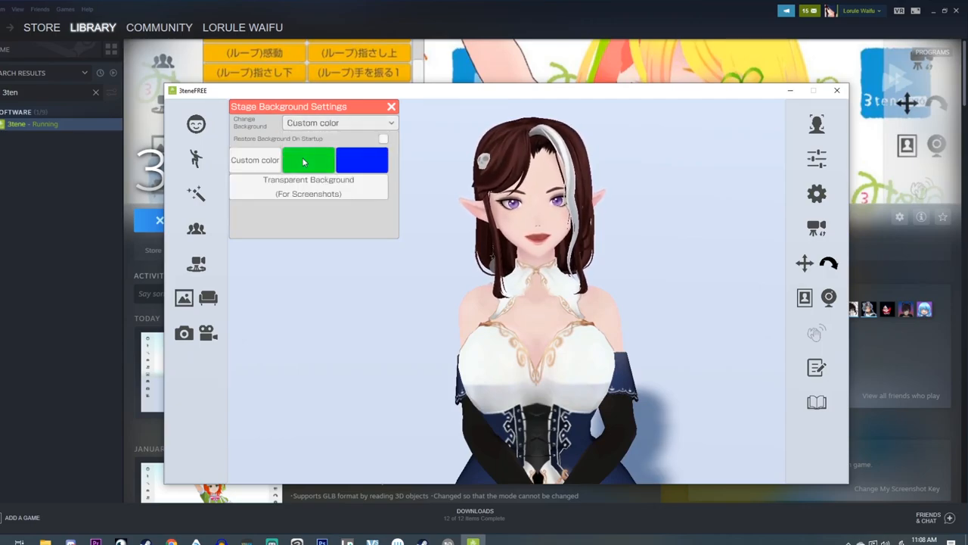
{"action": "left_click", "coordinate": [308, 159]}
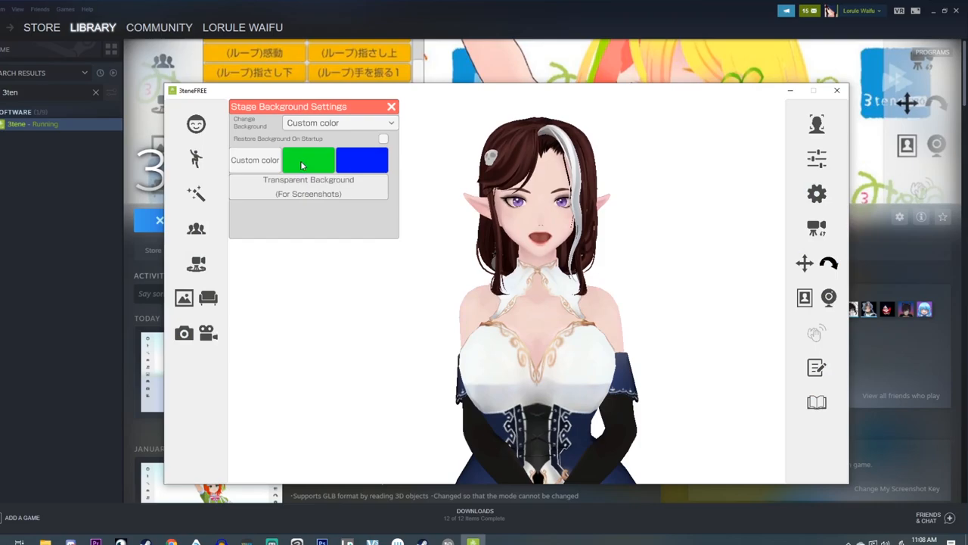
{"action": "left_click", "coordinate": [308, 159]}
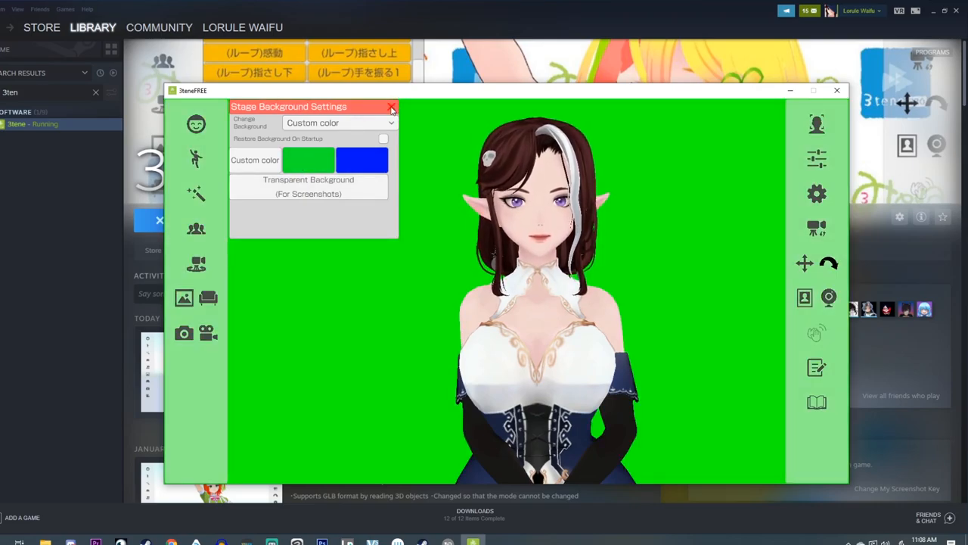
{"action": "left_click", "coordinate": [392, 106]}
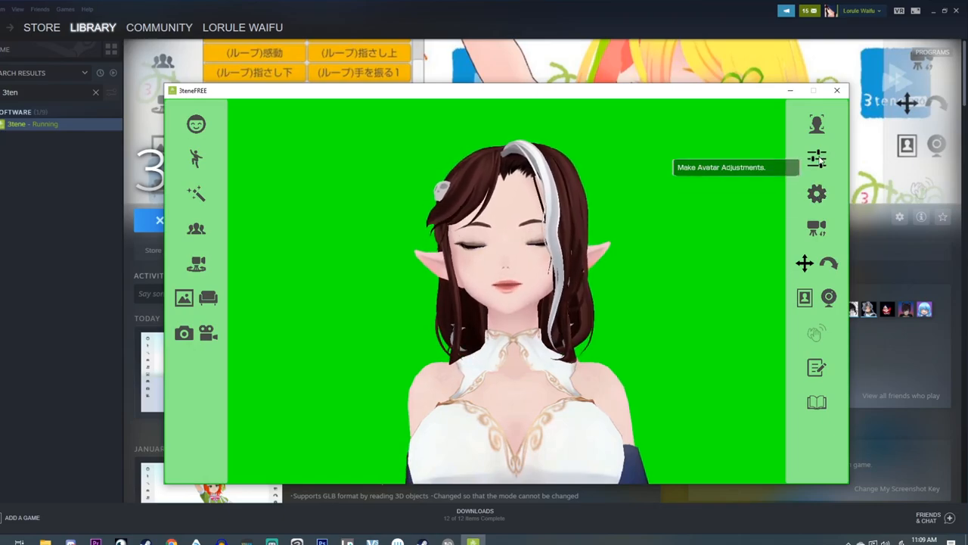
- In avatar adjustment settings, switch lip sync to Face Recognition, then back to Audio
{"action": "left_click", "coordinate": [816, 158]}
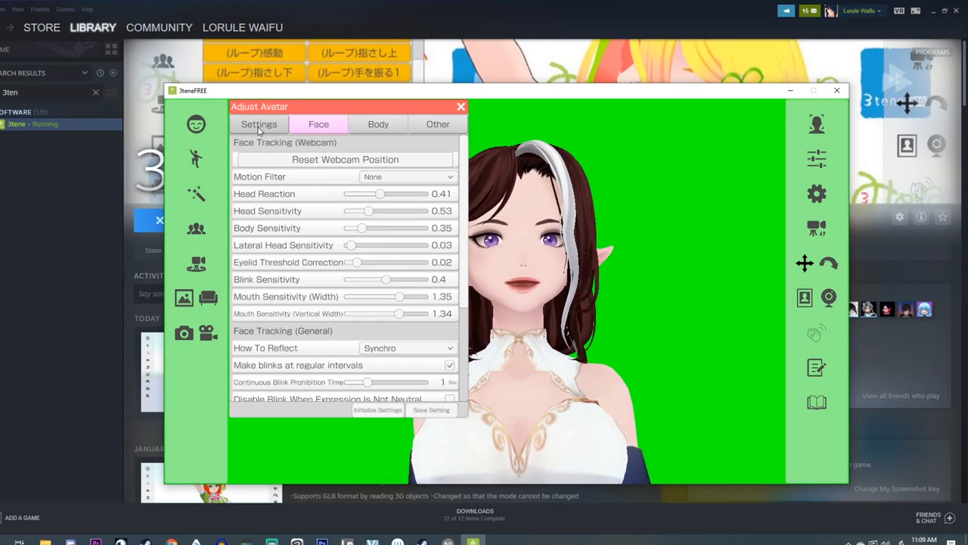
{"action": "left_click", "coordinate": [259, 124]}
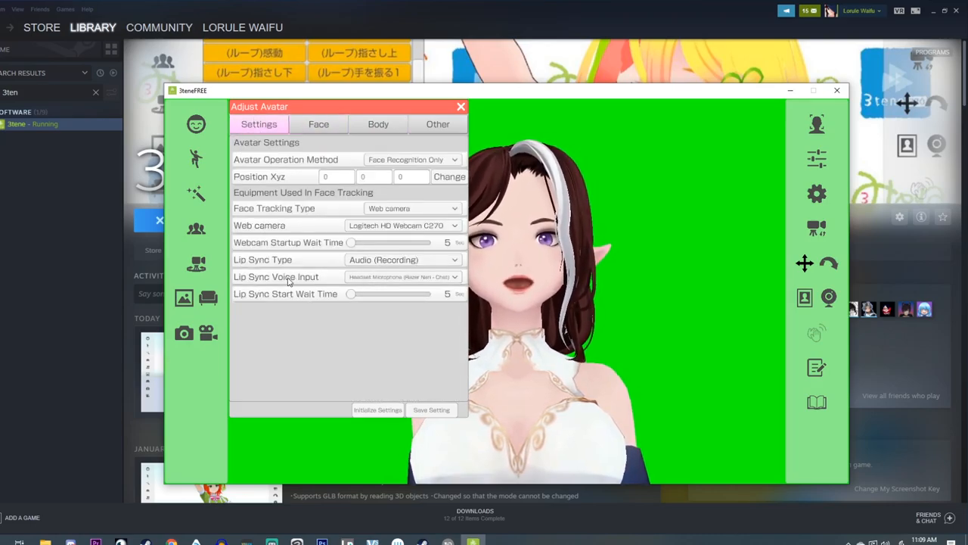
{"action": "left_click", "coordinate": [403, 276]}
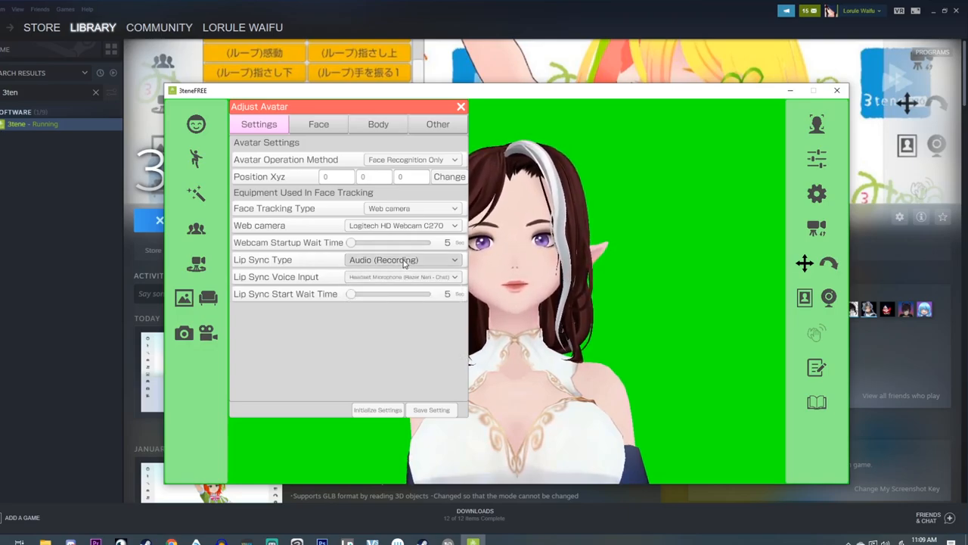
{"action": "left_click", "coordinate": [403, 260]}
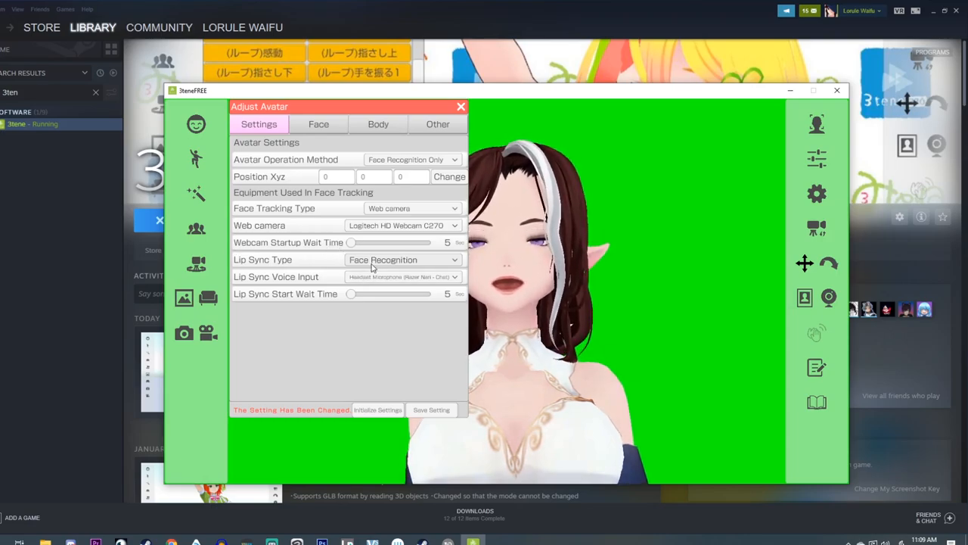
{"action": "left_click", "coordinate": [401, 259]}
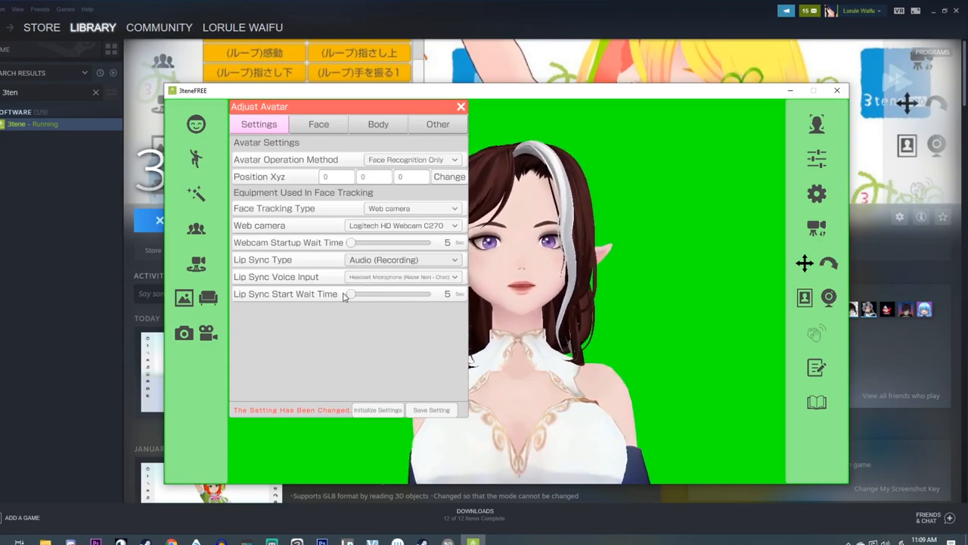
- Check the operation method options unchanged, view the Face tracking tab, then close adjustments
{"action": "left_click_drag", "start_coordinate": [348, 294], "coordinate": [426, 294]}
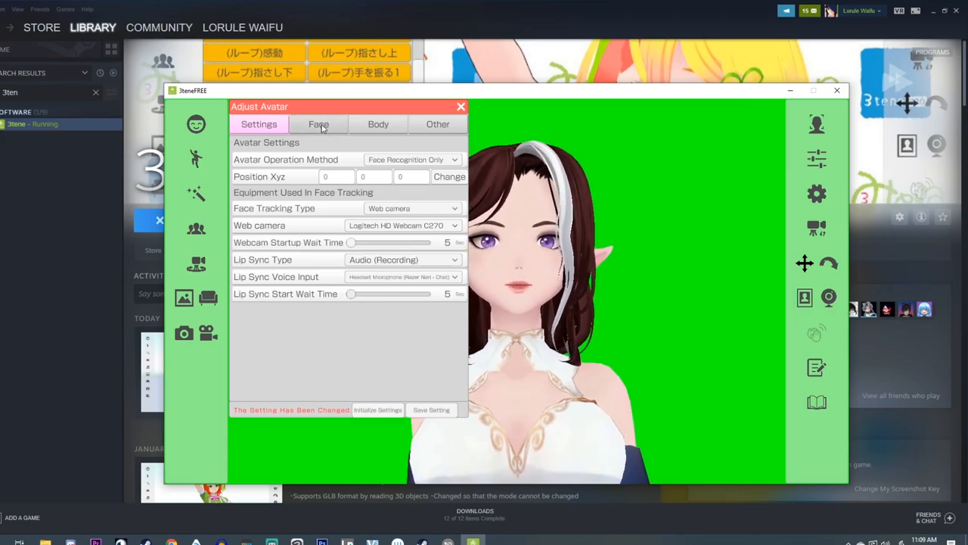
{"action": "left_click", "coordinate": [411, 159]}
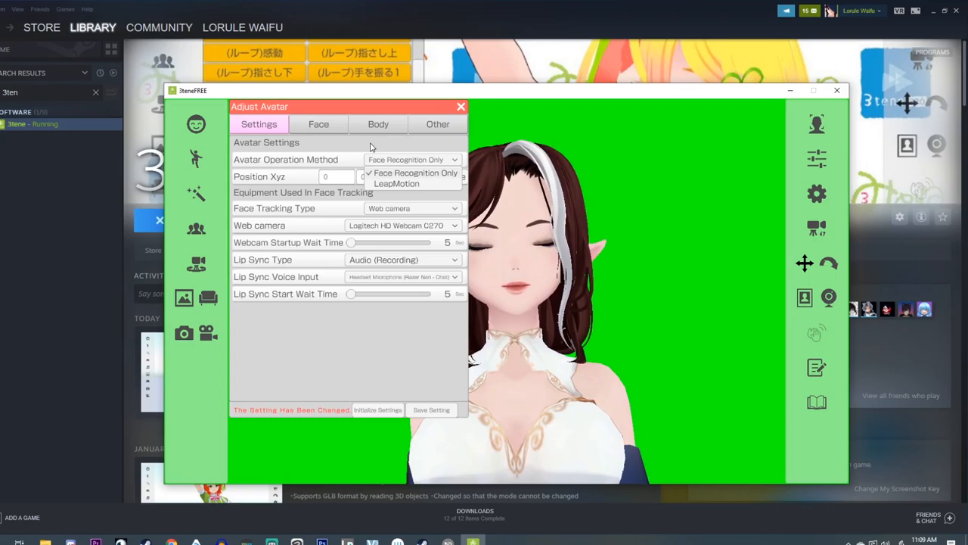
{"action": "left_click", "coordinate": [415, 172]}
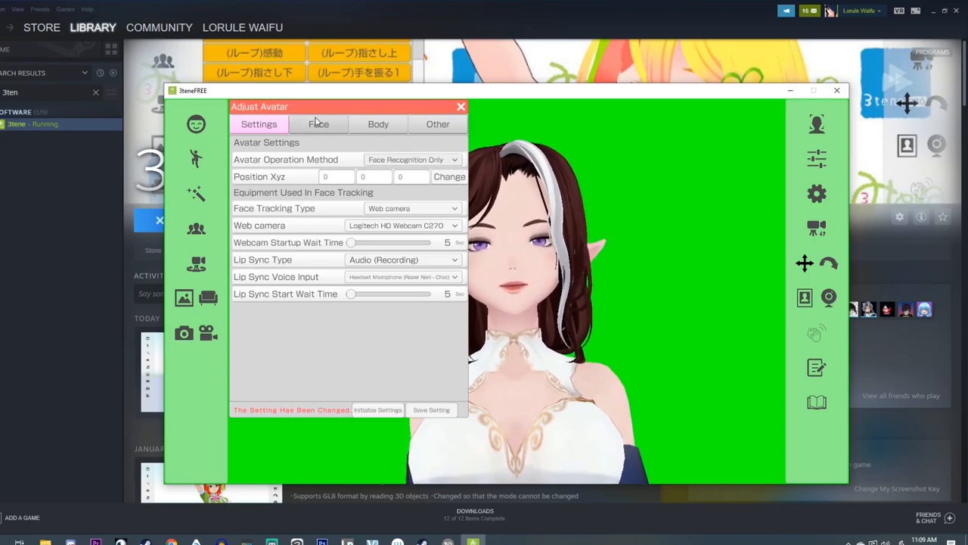
{"action": "left_click", "coordinate": [318, 124]}
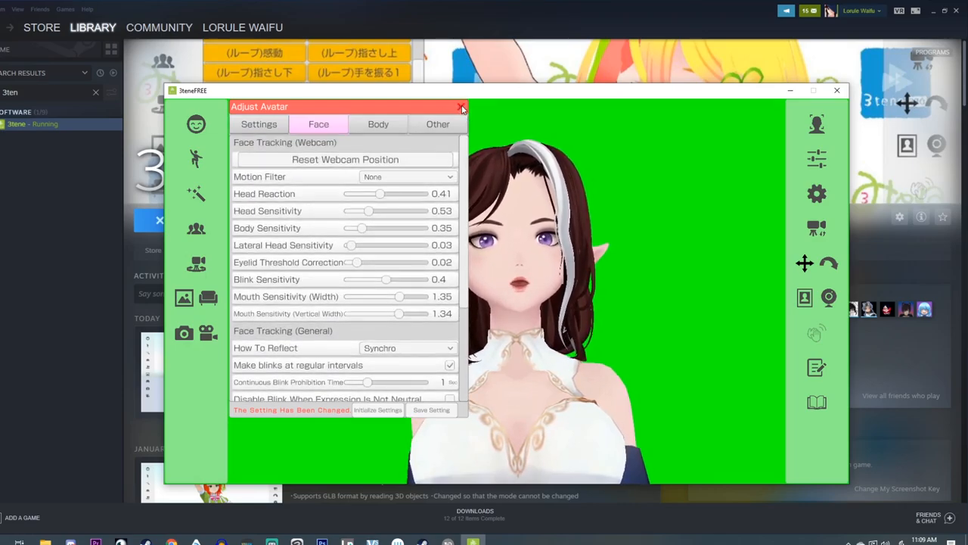
{"action": "left_click", "coordinate": [462, 106]}
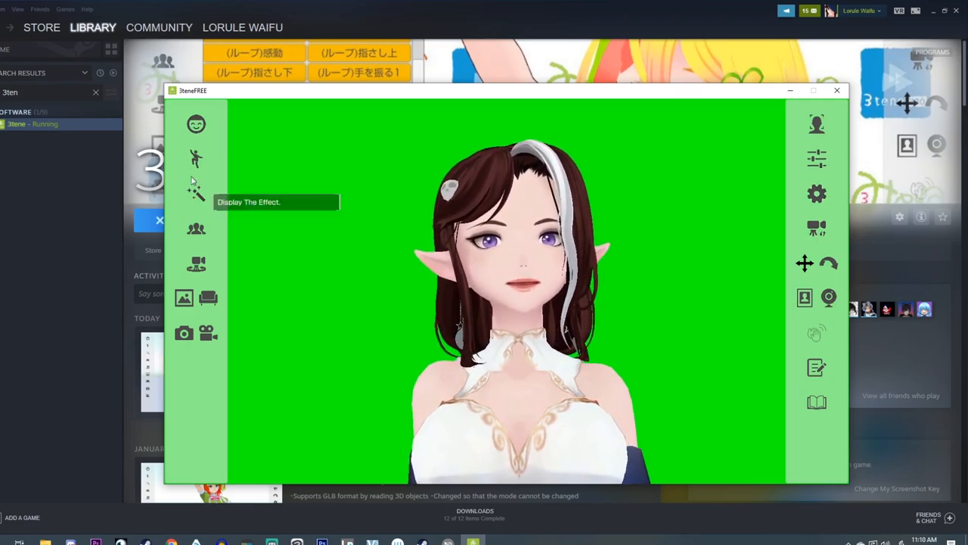
- Bring up the Settings window's Shortcut 2 list of motion and expression keys
{"action": "left_click", "coordinate": [195, 124]}
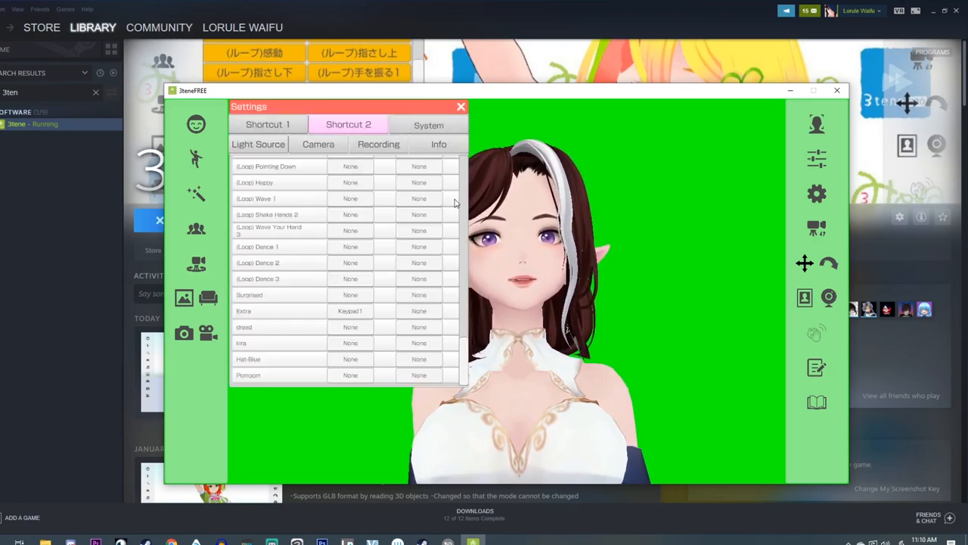
- Scroll to Extra in Shortcut 2, assign it Keypad1, and leave settings
{"action": "scroll", "scroll_direction": "down", "scroll_amount": 3}
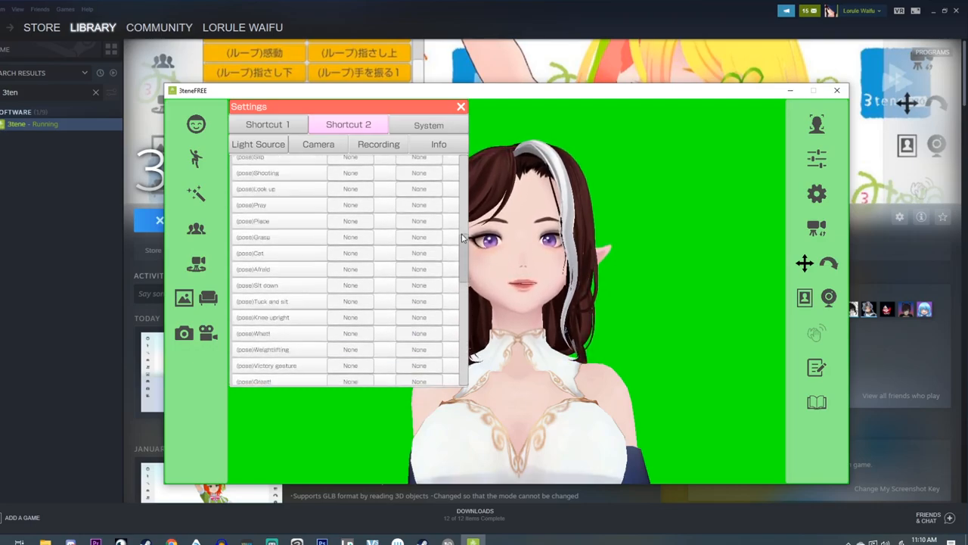
{"action": "scroll", "scroll_direction": "down", "scroll_amount": 3}
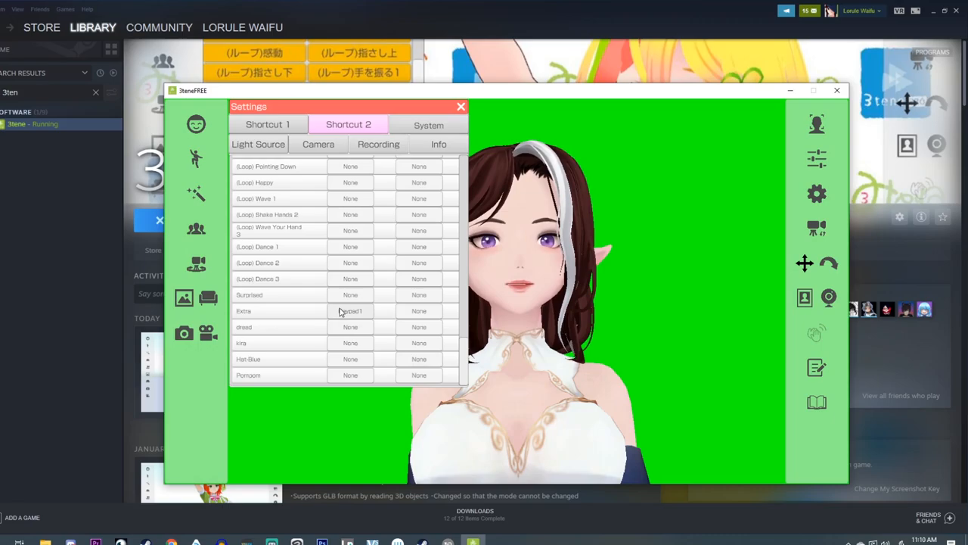
{"action": "left_click", "coordinate": [350, 310]}
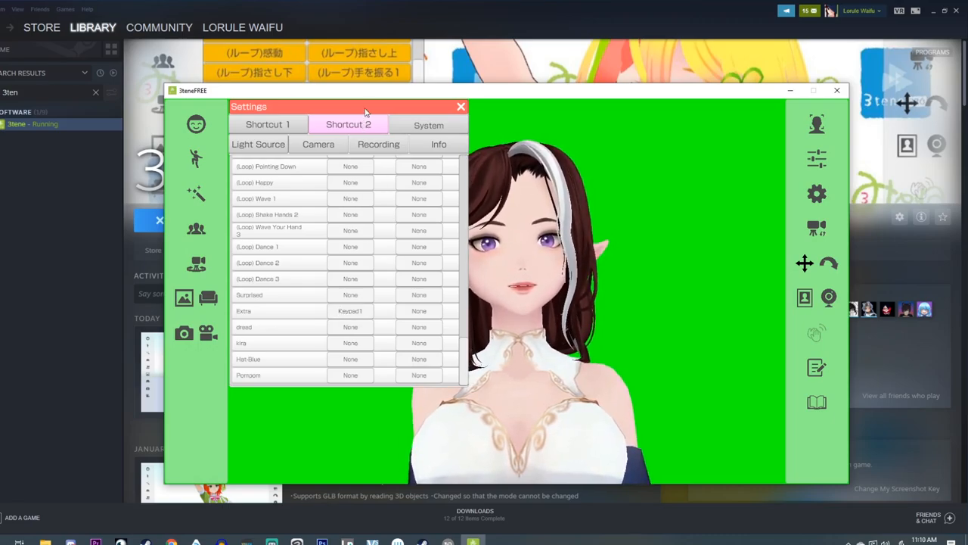
{"action": "left_click_drag", "start_coordinate": [363, 105], "coordinate": [726, 118]}
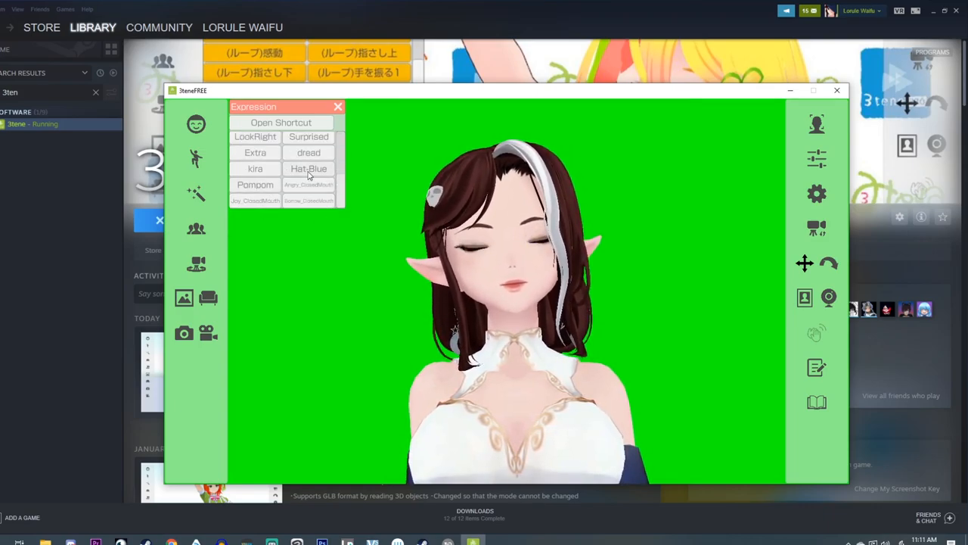
- Apply the Hat-Blue and Joy_ClosedMouth expressions to the avatar
{"action": "left_click", "coordinate": [308, 168]}
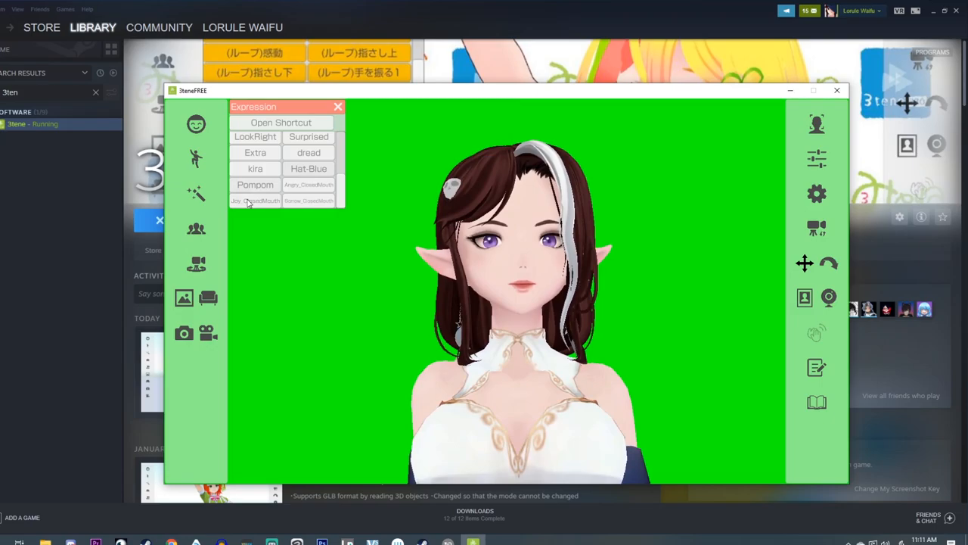
{"action": "left_click", "coordinate": [195, 158]}
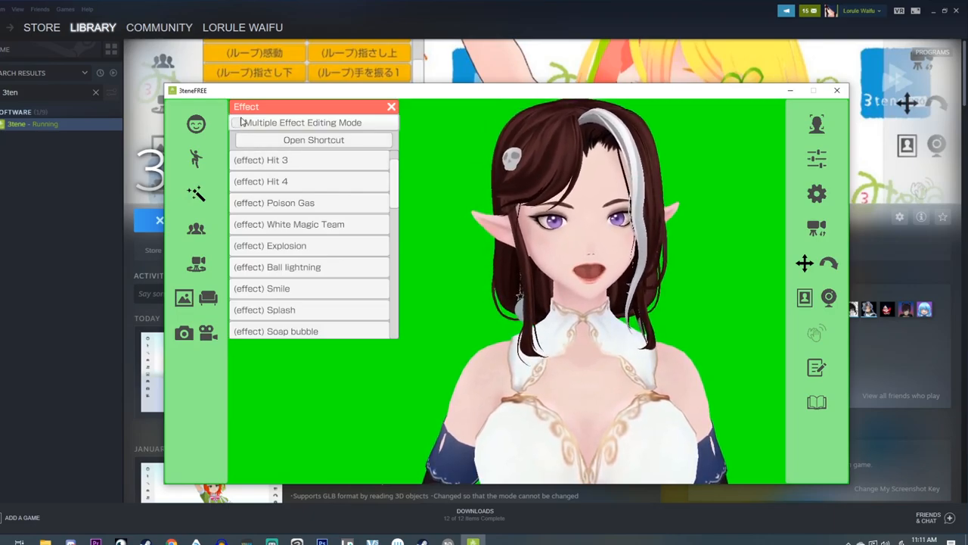
- Scroll down through the Effect list
{"action": "scroll", "scroll_direction": "down", "scroll_amount": 3}
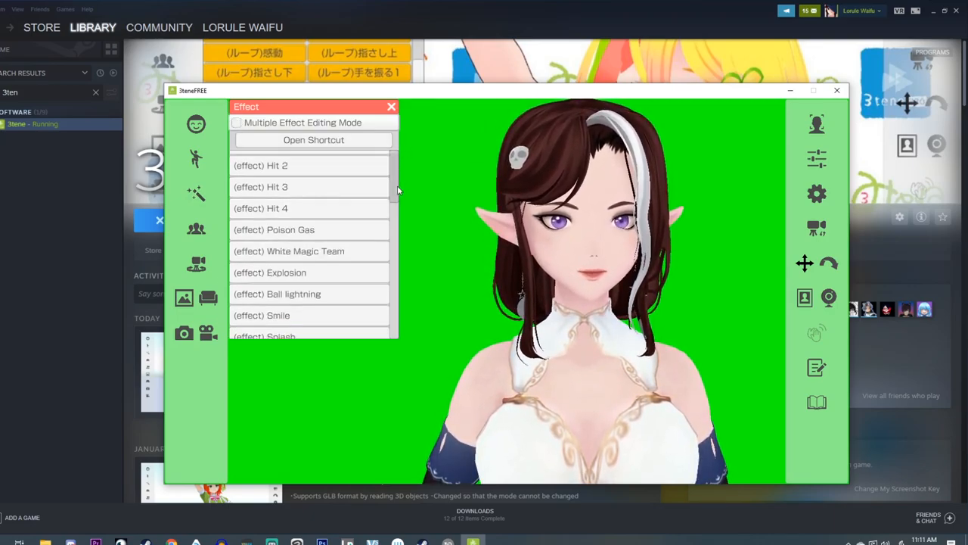
{"action": "scroll", "scroll_direction": "down", "scroll_amount": 3}
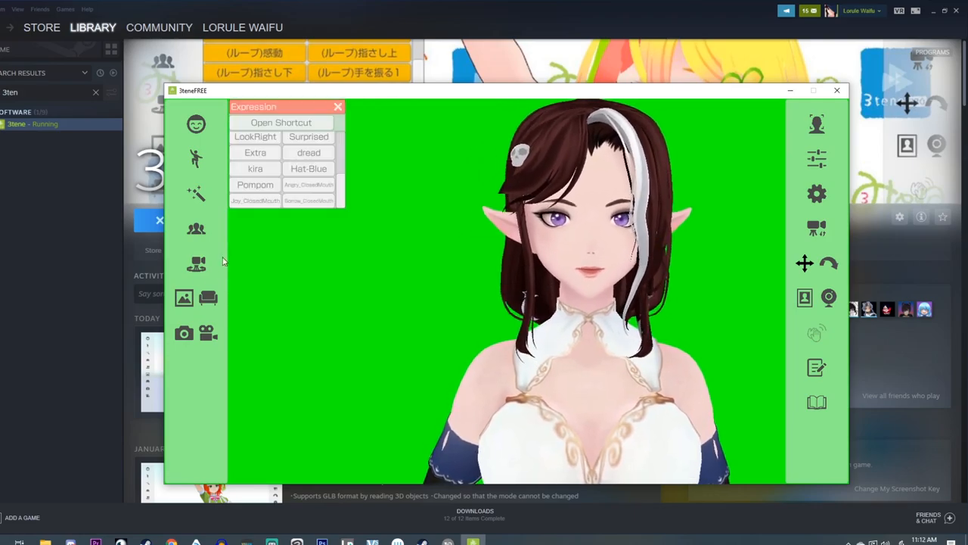
{"action": "mouse_move", "coordinate": [816, 193]}
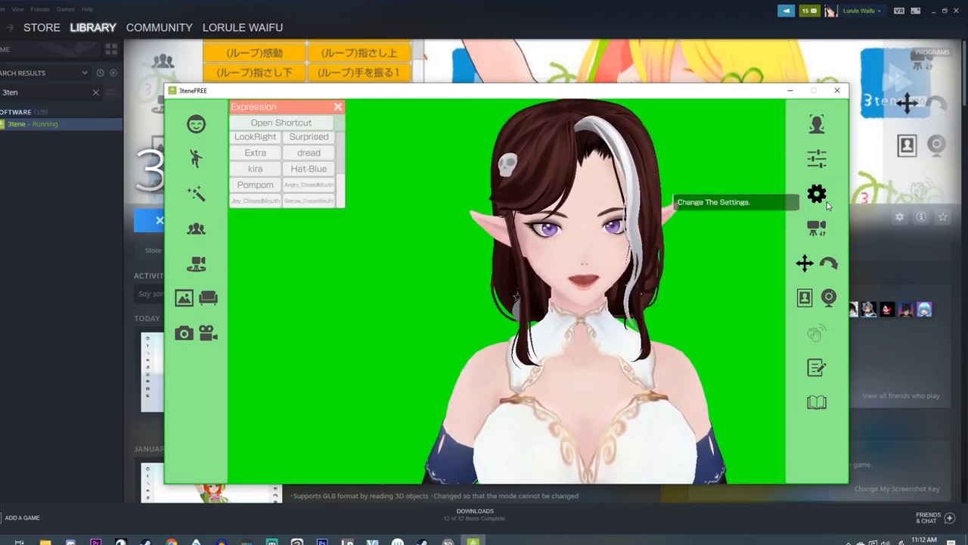
- In System settings, enable auto-hiding menu bars, keeping Synchro reflection and Window mode
{"action": "left_click", "coordinate": [816, 193]}
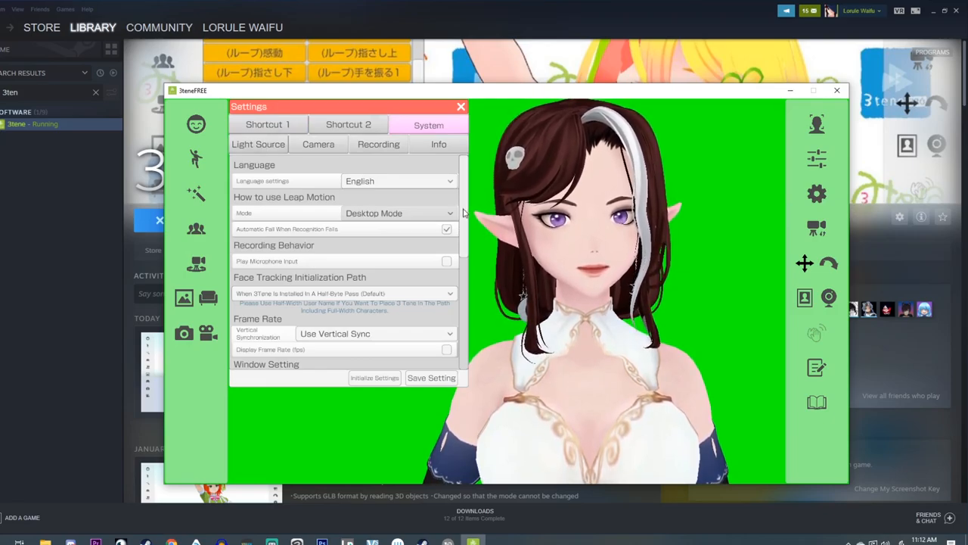
{"action": "scroll", "scroll_direction": "down", "scroll_amount": 3}
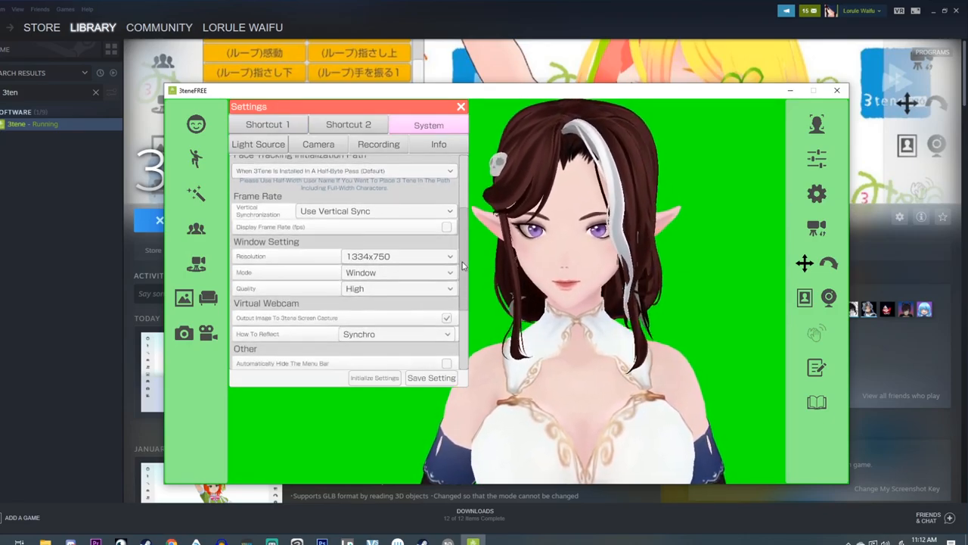
{"action": "scroll", "scroll_direction": "down", "scroll_amount": 3}
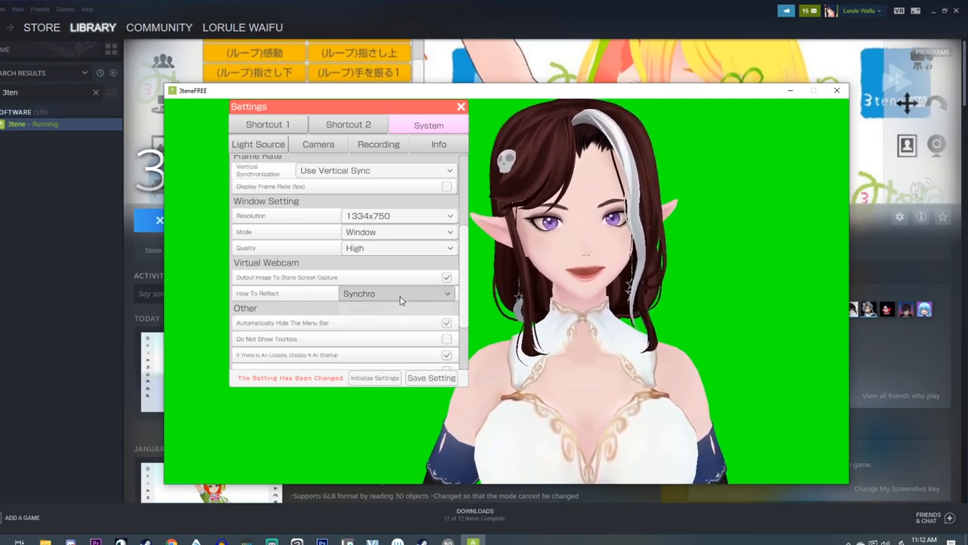
{"action": "left_click", "coordinate": [397, 294]}
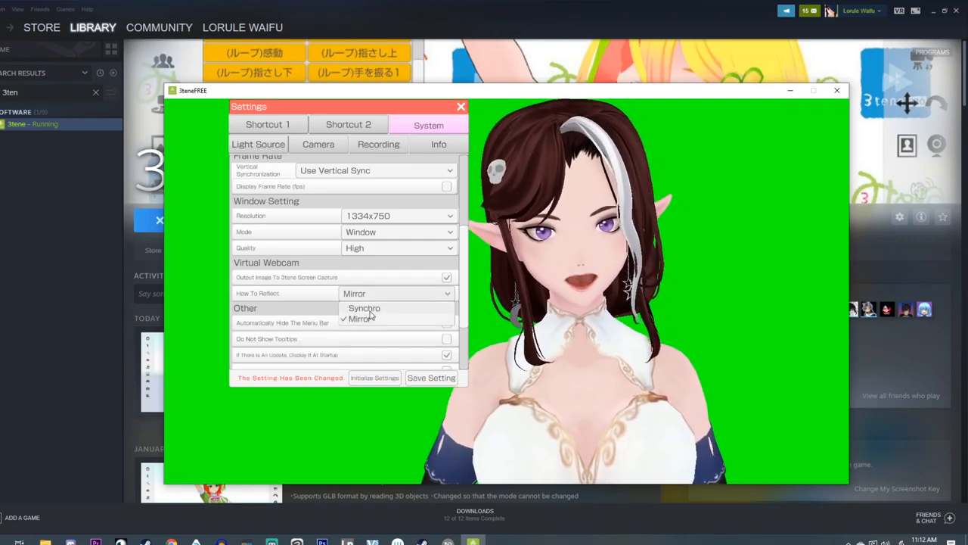
{"action": "left_click", "coordinate": [364, 308]}
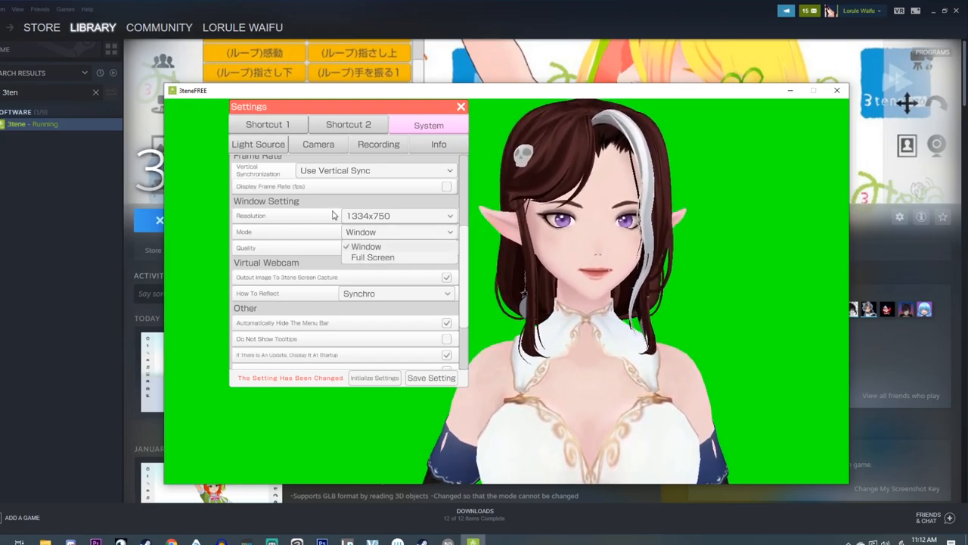
{"action": "left_click", "coordinate": [355, 247]}
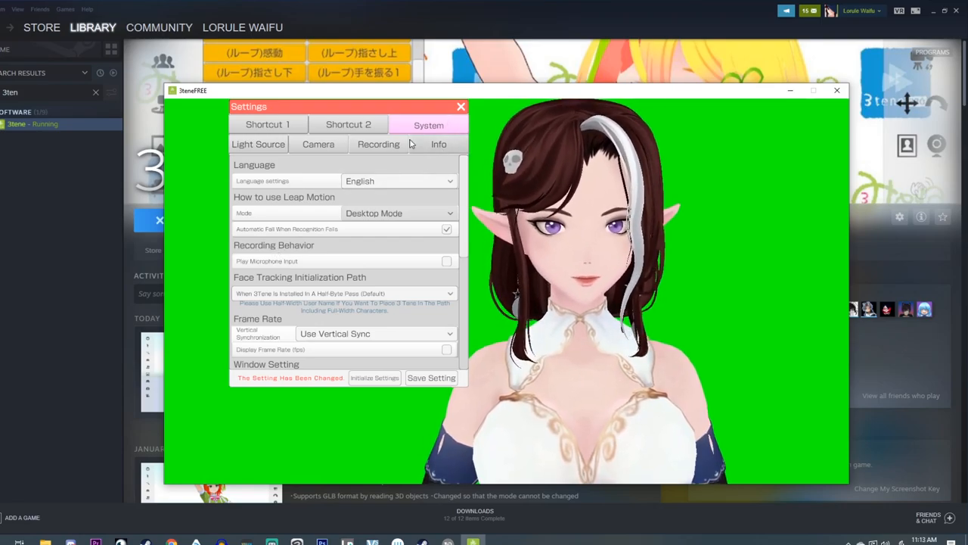
{"action": "left_click", "coordinate": [438, 143]}
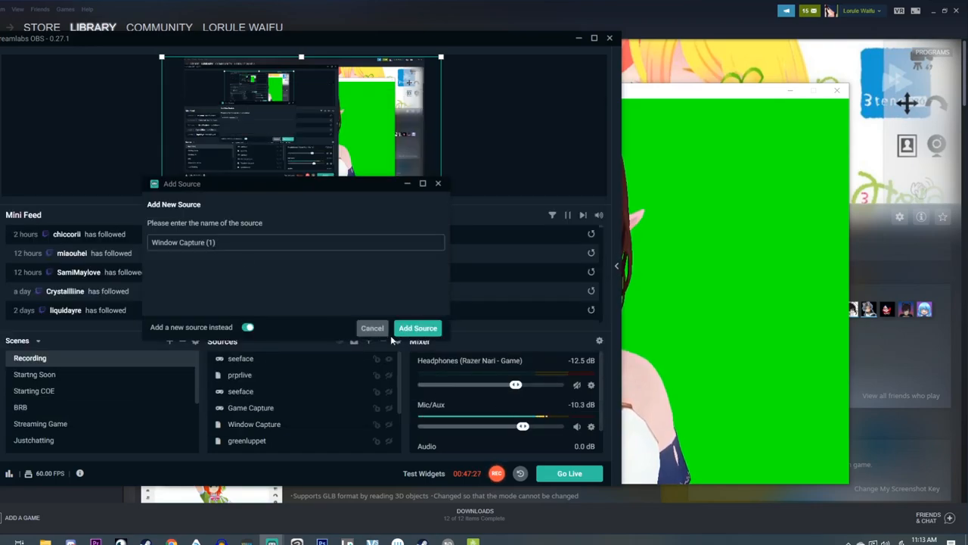
- Create the Window Capture source and choose the 3tene window to capture
{"action": "left_click", "coordinate": [418, 327]}
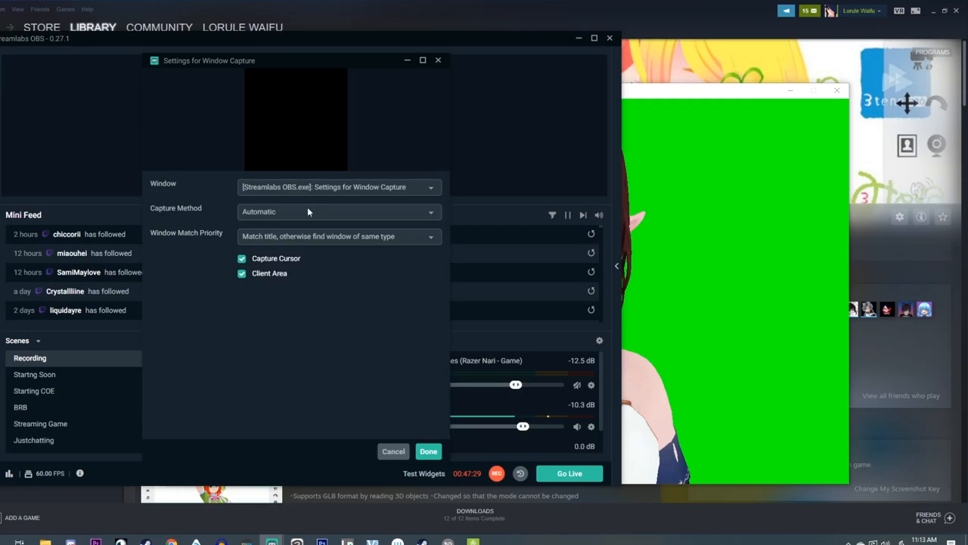
{"action": "left_click", "coordinate": [338, 187]}
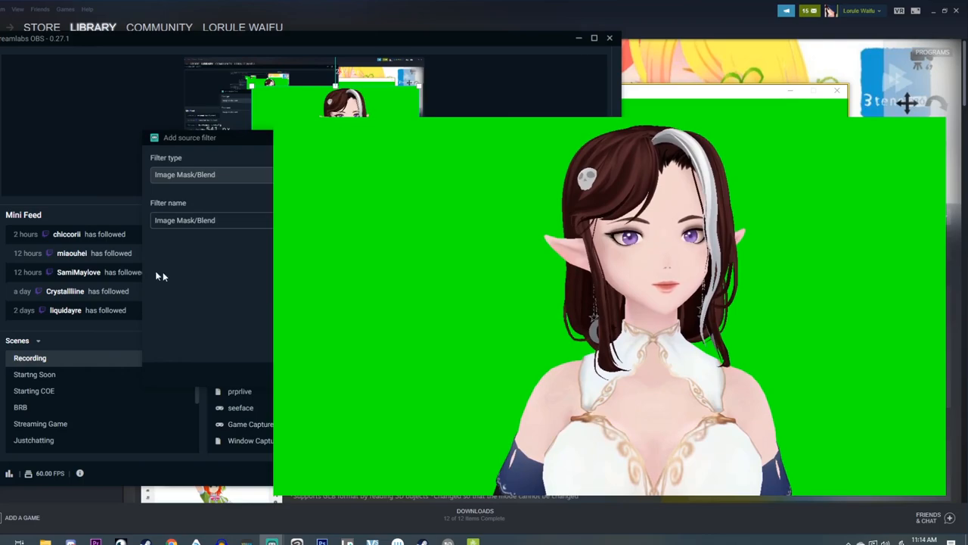
- Add a Chroma Key filter with Green key color to Window Capture (1)
{"action": "left_click", "coordinate": [212, 174]}
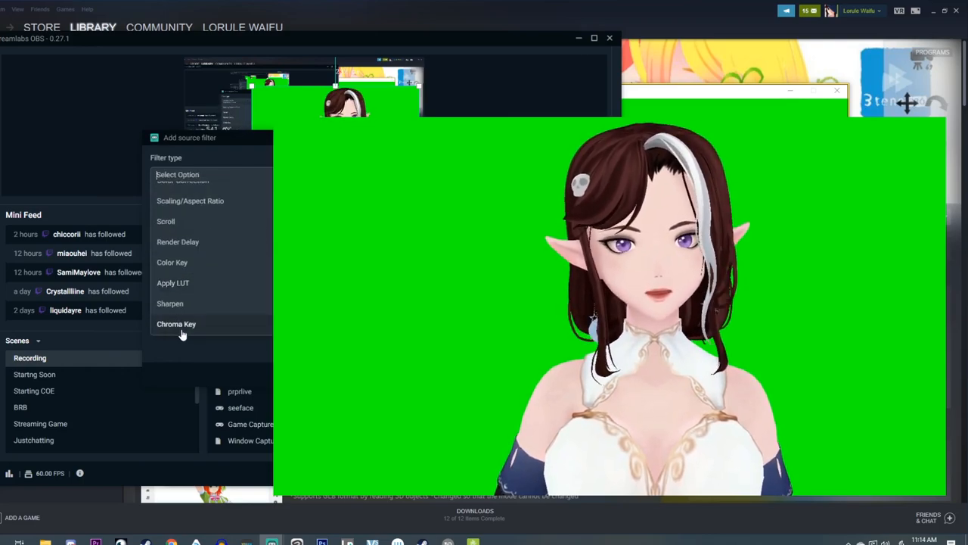
{"action": "left_click", "coordinate": [176, 323]}
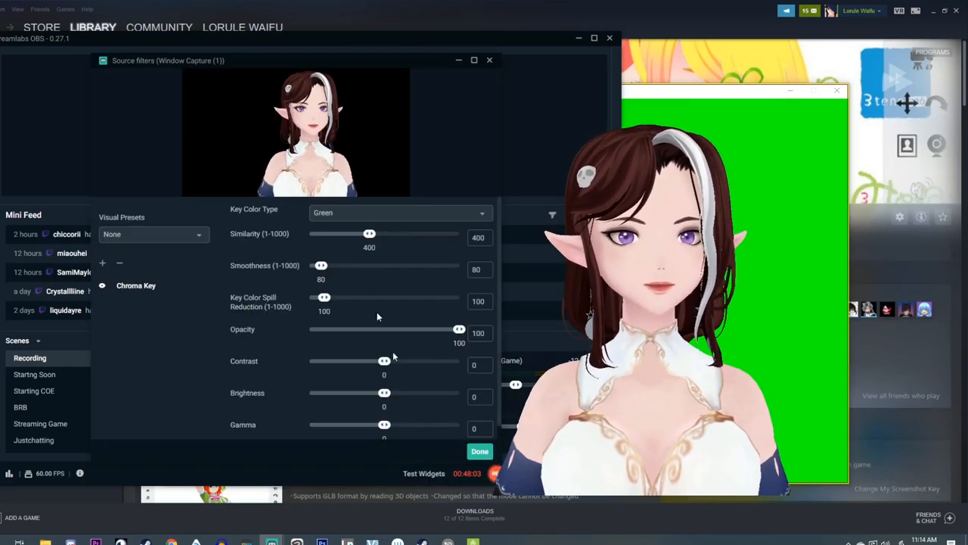
{"action": "left_click", "coordinate": [480, 451]}
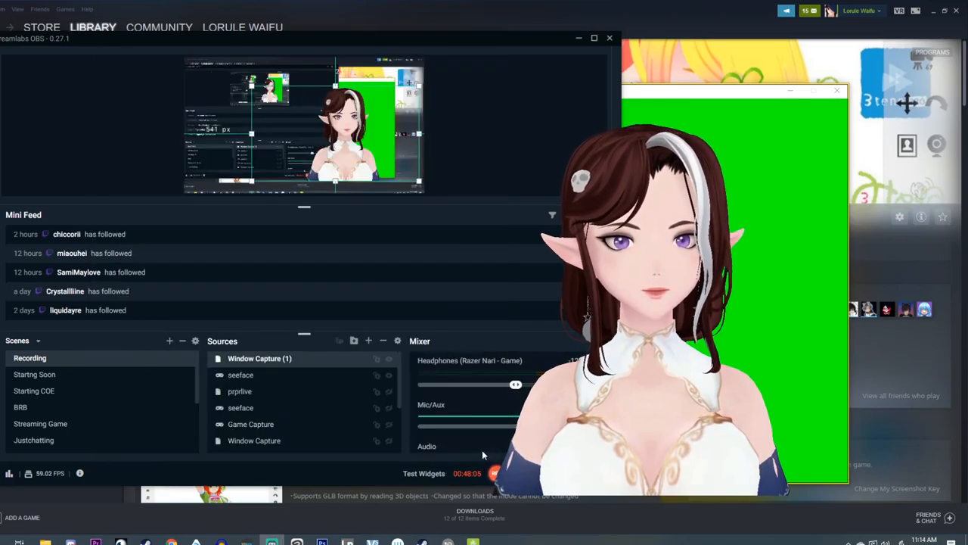